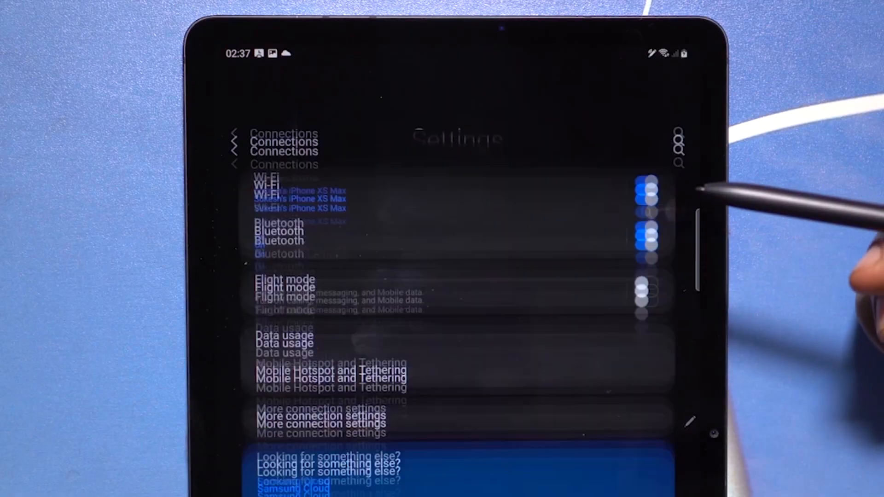
Step: Review the Music Share options under Bluetooth's advanced settings
left_click(278, 237)
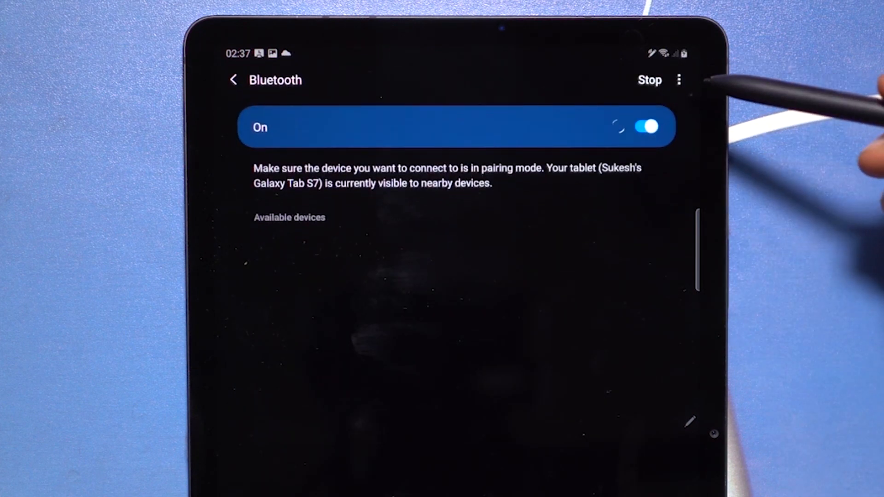
left_click(677, 80)
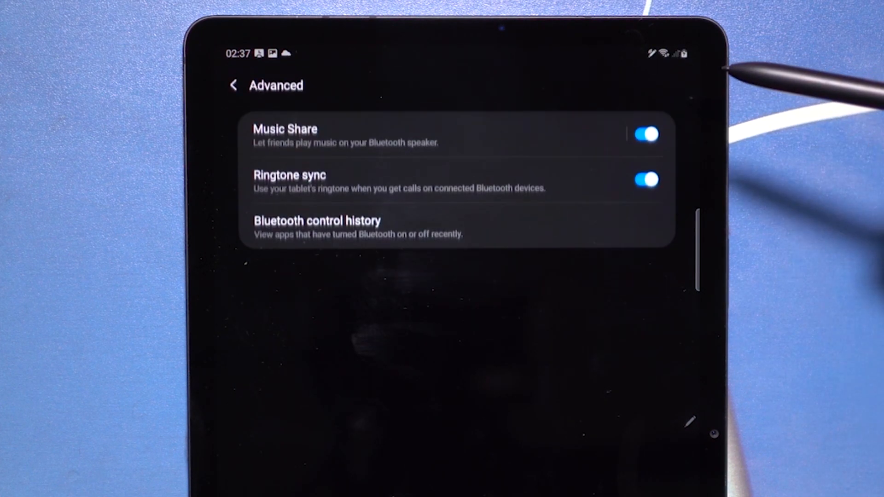
left_click(285, 130)
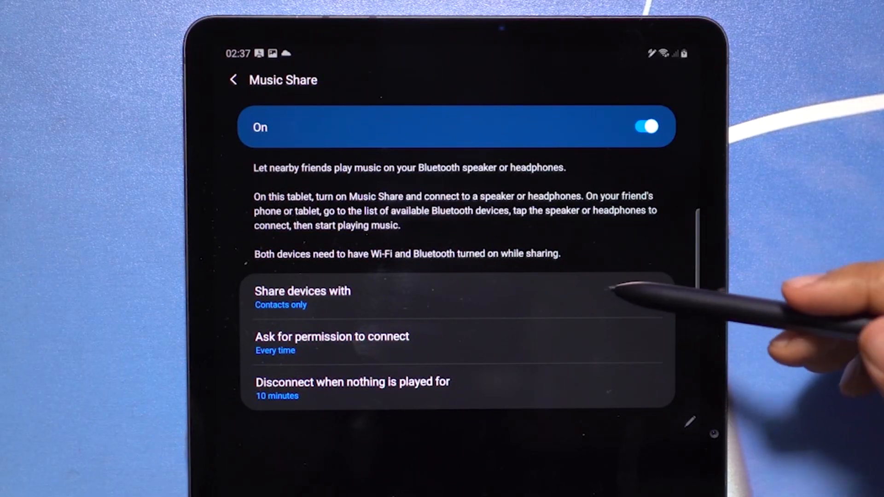
mouse_move(718, 235)
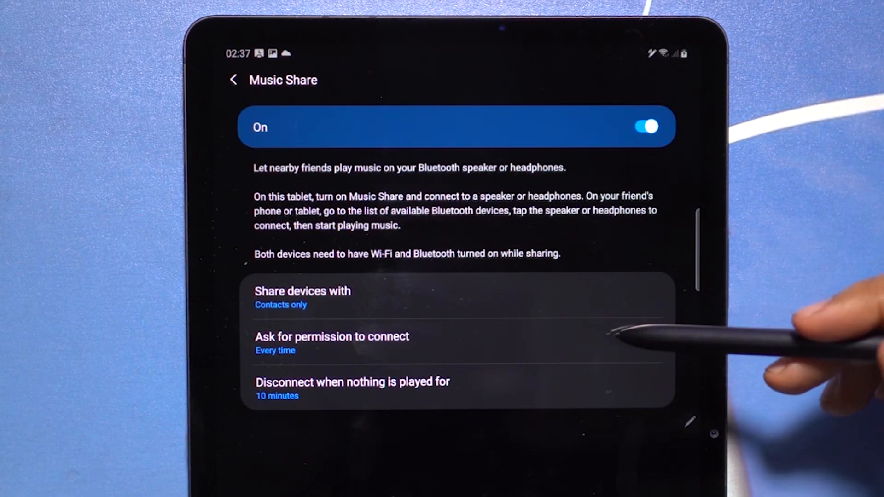
mouse_move(591, 395)
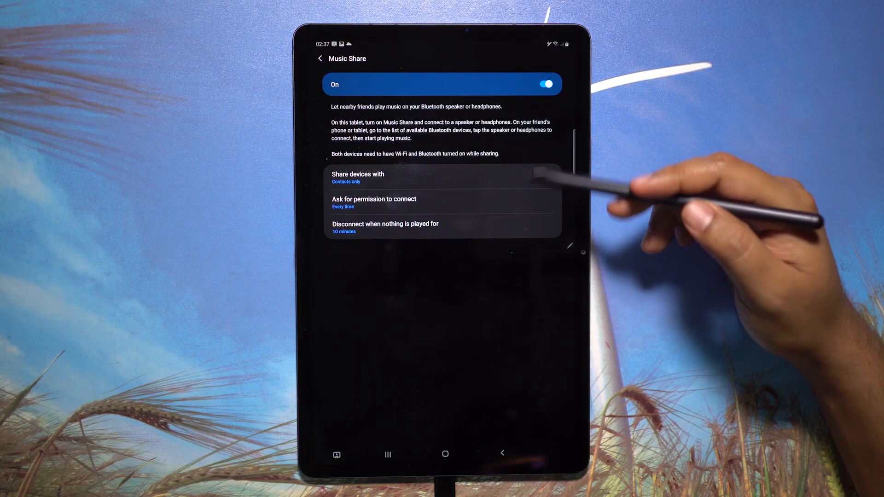
Step: Go to the home screen and pull down the quick settings panel
left_click(445, 454)
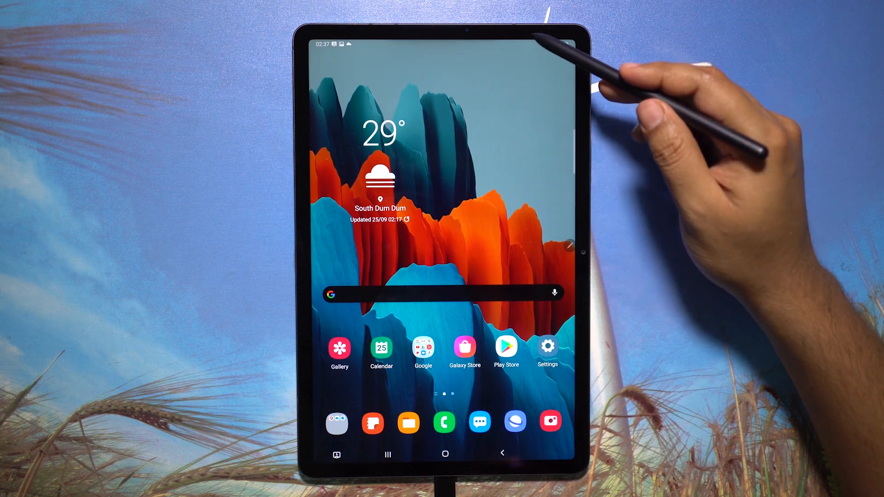
scroll("down", 3)
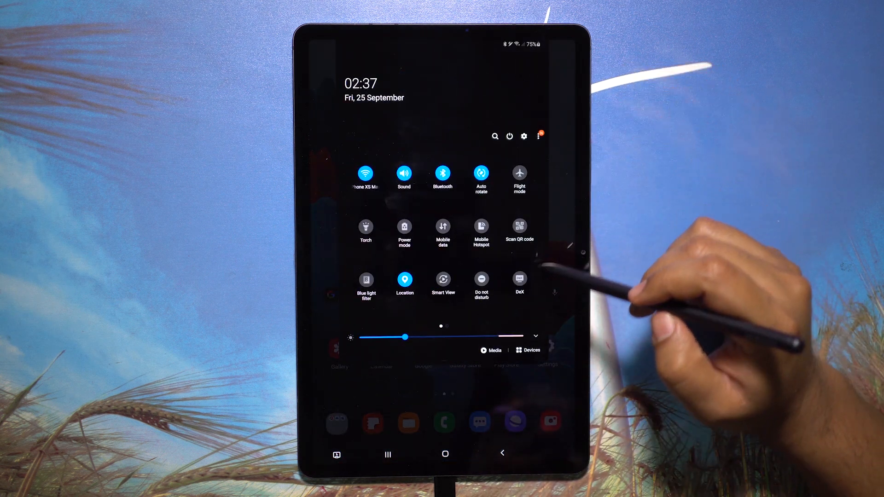
scroll("left", 3)
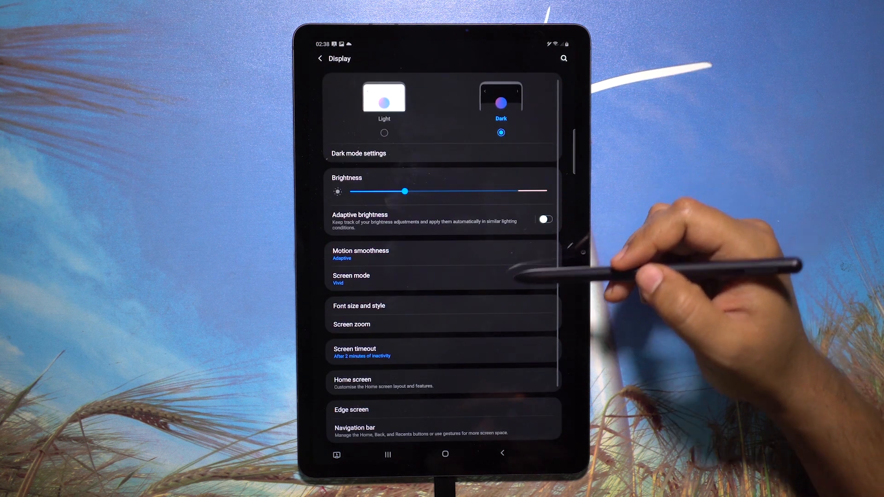
Step: Set the screensaver under Display to None and return to Display settings
scroll("down", 3)
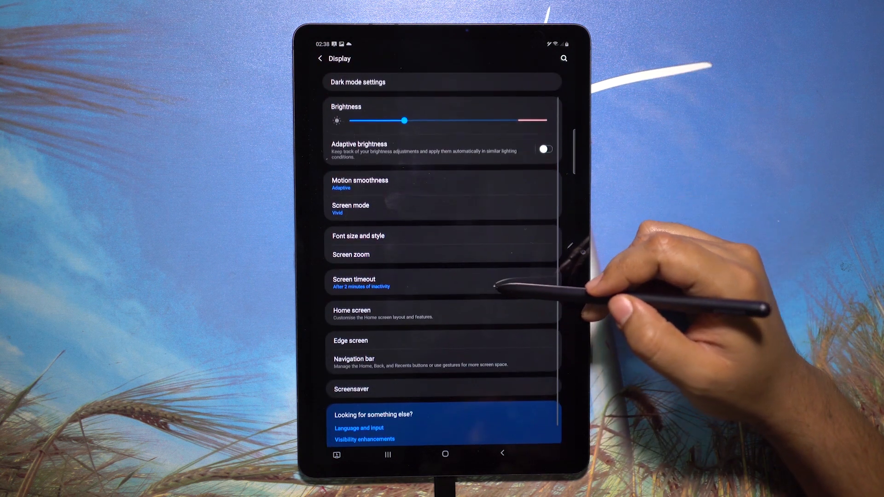
left_click(351, 389)
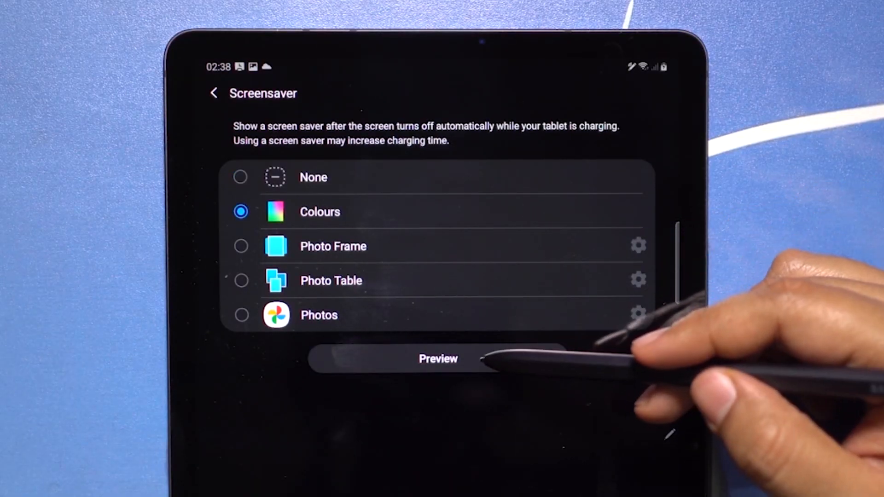
mouse_move(604, 276)
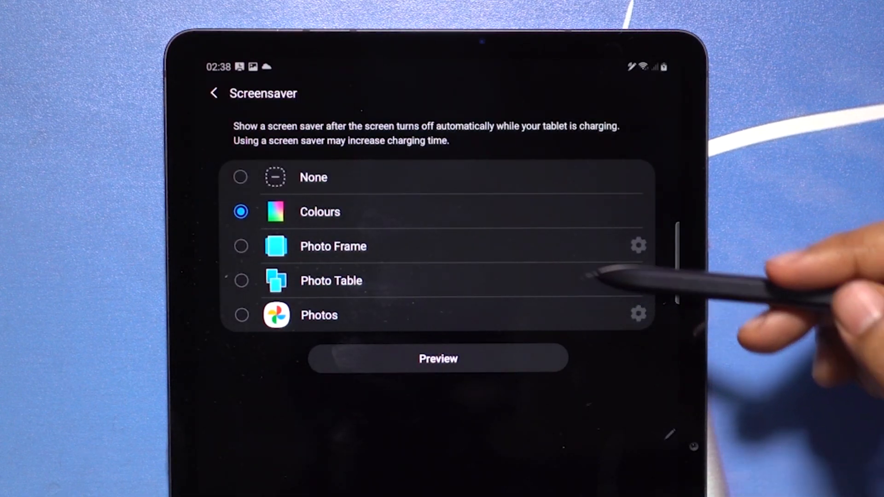
left_click(241, 178)
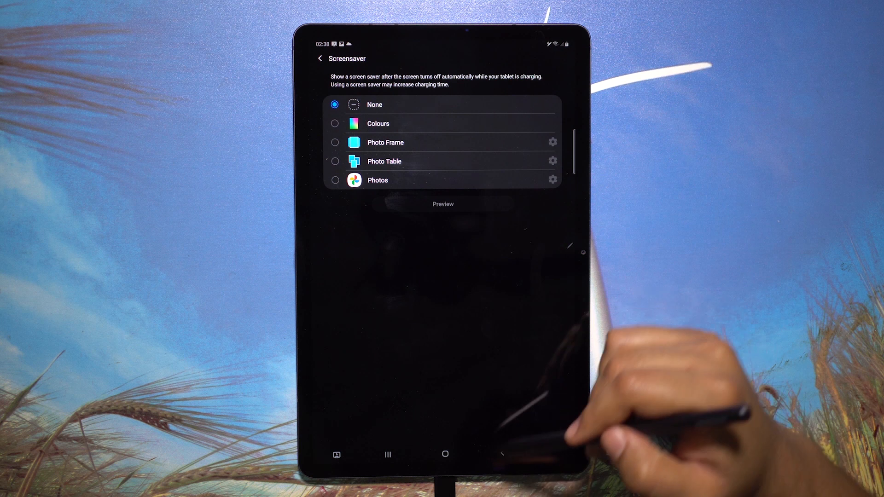
left_click(318, 59)
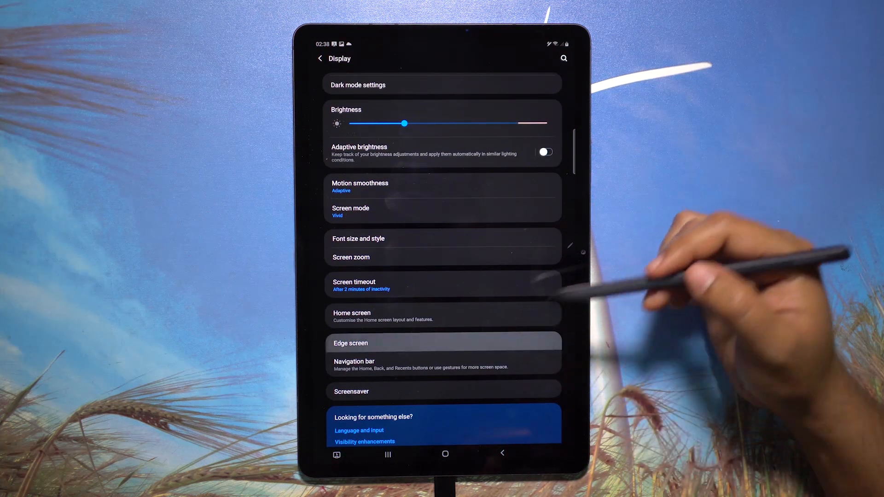
Step: Keep Edge panels switched on and swipe out the people edge panel
left_click(350, 343)
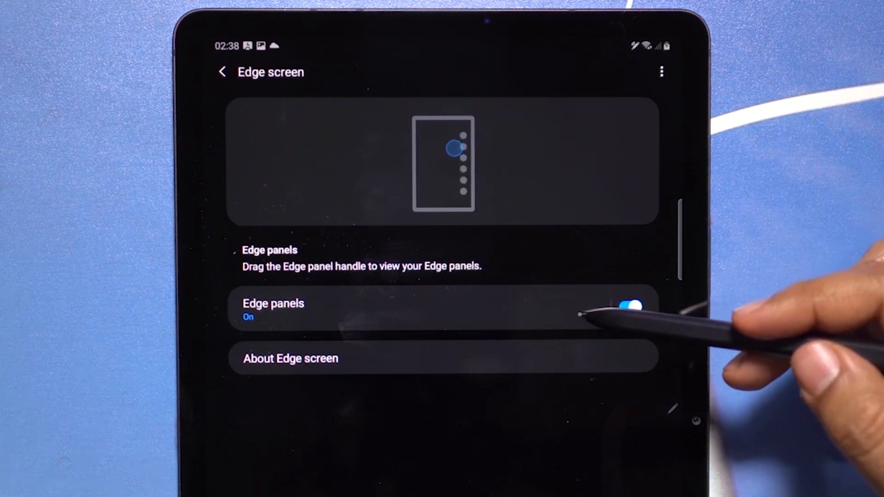
left_click(273, 308)
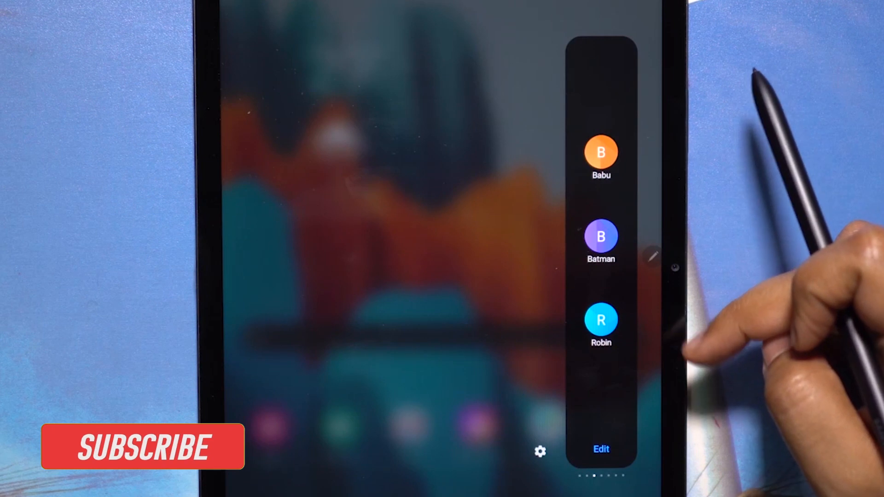
left_click(600, 235)
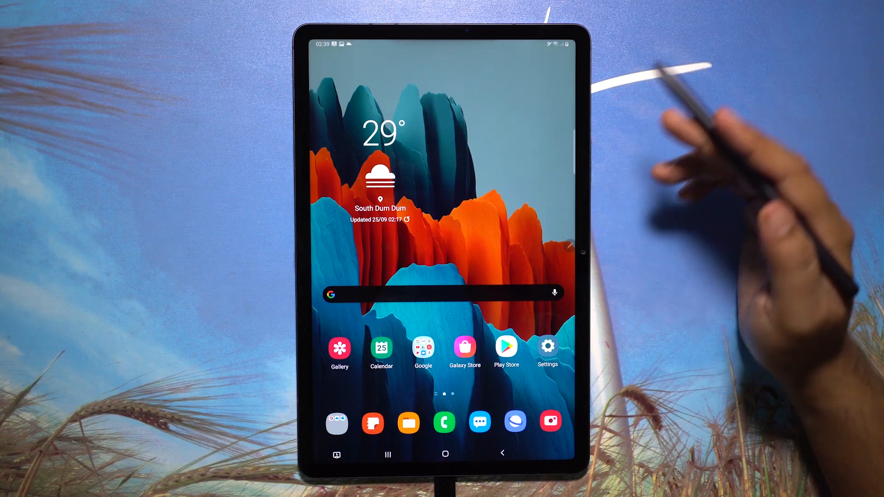
Step: Open Lock screen Shortcuts in Settings and view the right shortcut's app choices
left_click(547, 346)
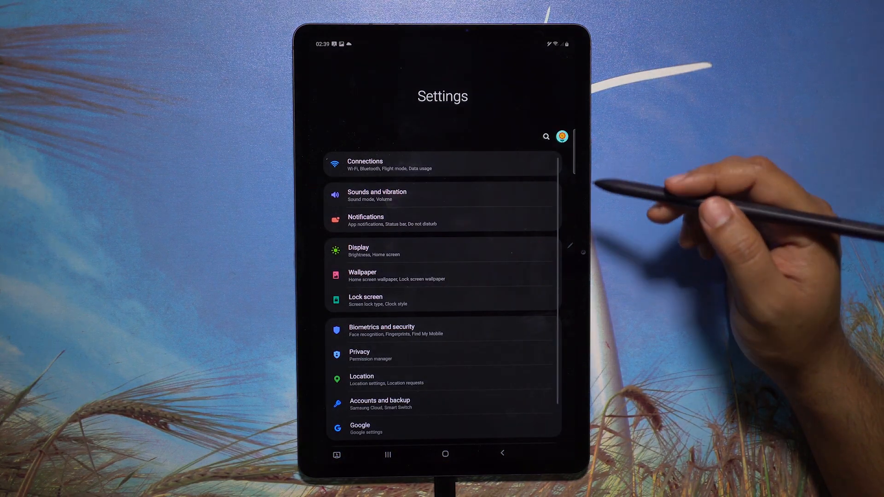
left_click(378, 299)
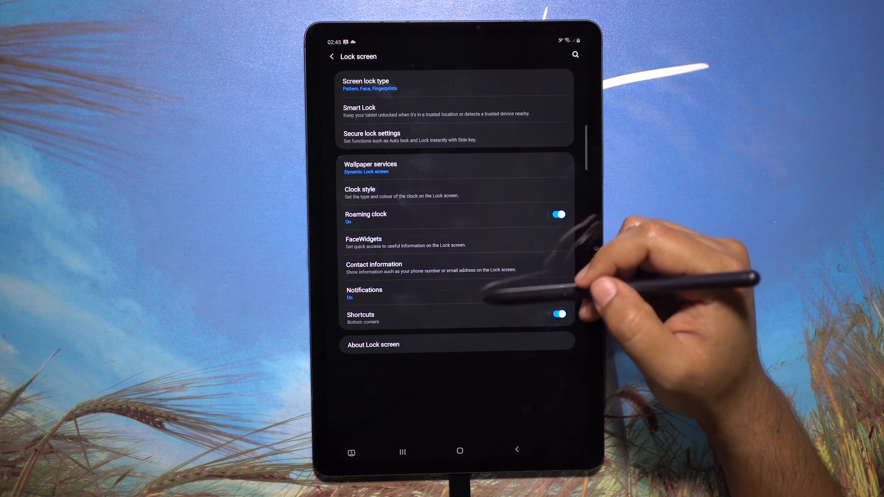
left_click(360, 318)
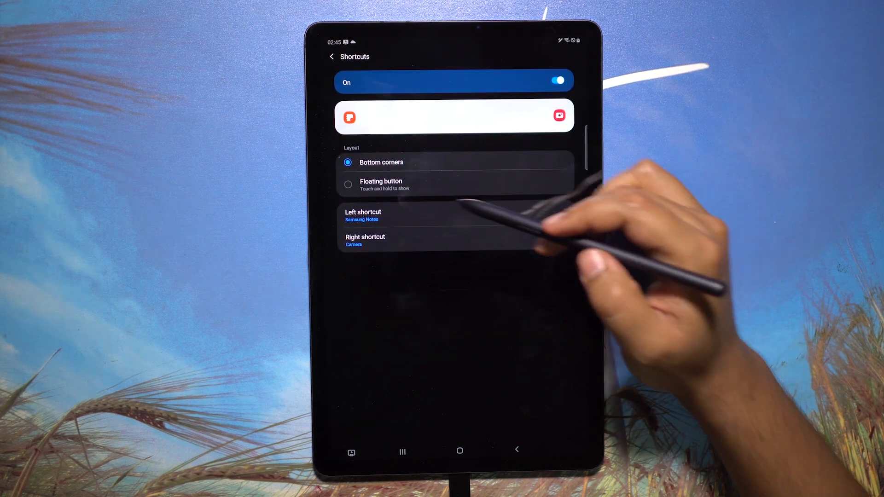
left_click(348, 184)
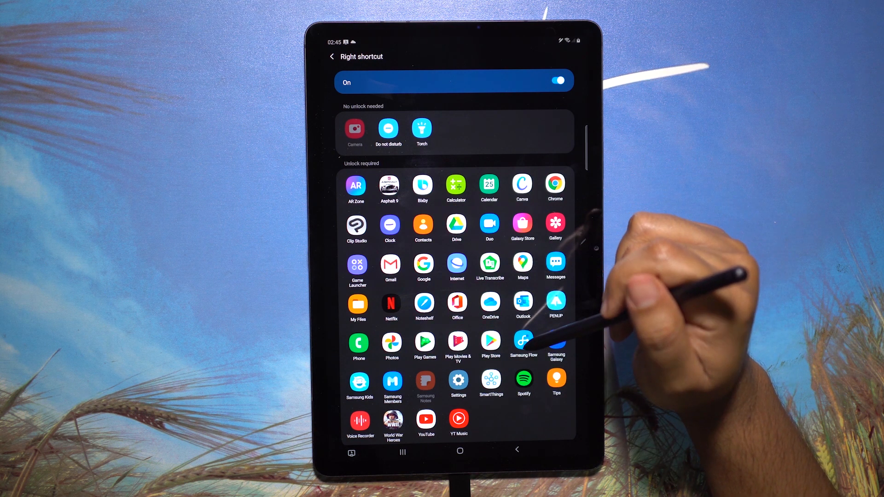
left_click(328, 56)
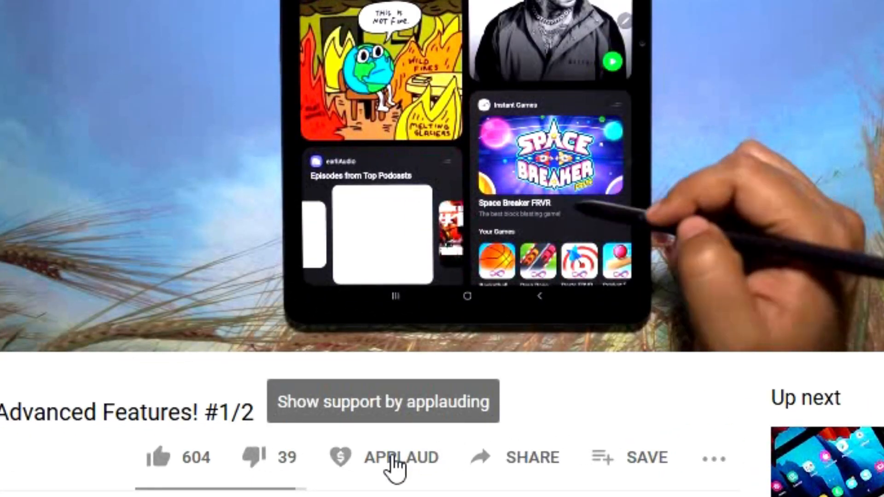
Step: Show the paid applause amounts for supporting the Gadgets Portal channel
left_click(401, 457)
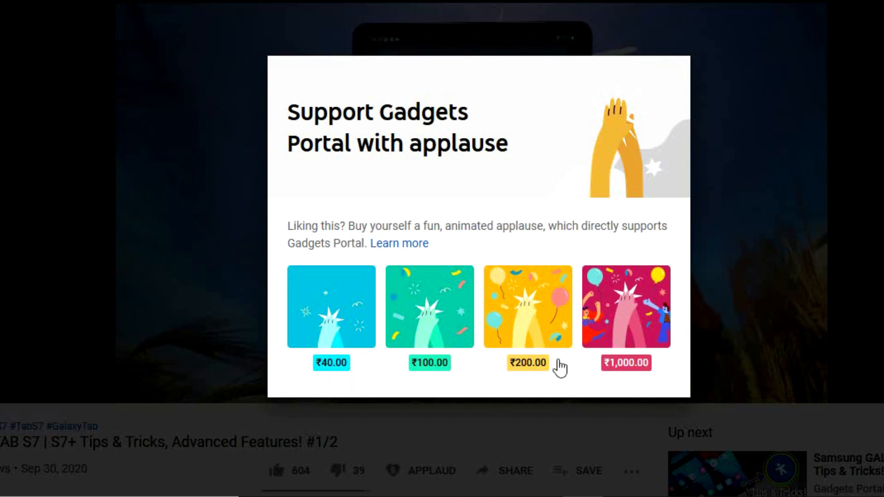
mouse_move(659, 373)
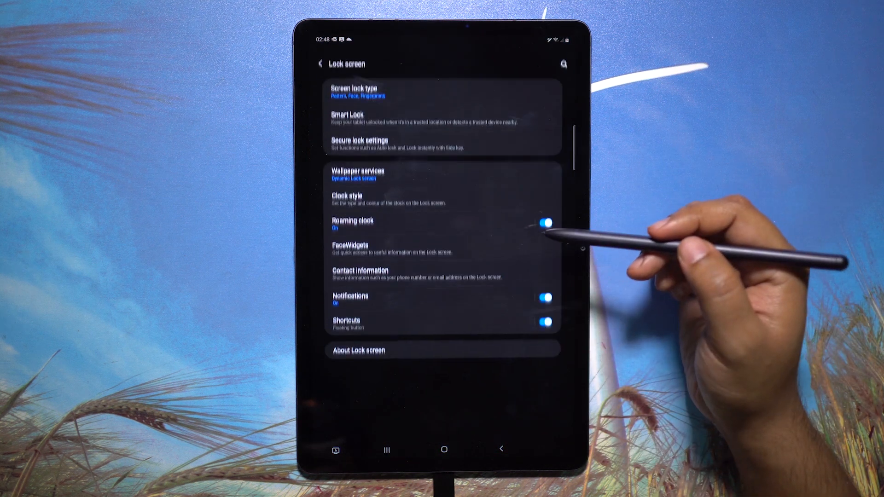
Step: Save 'SB' as lock screen contact information, then view Dynamic Lock screen categories
left_click(349, 246)
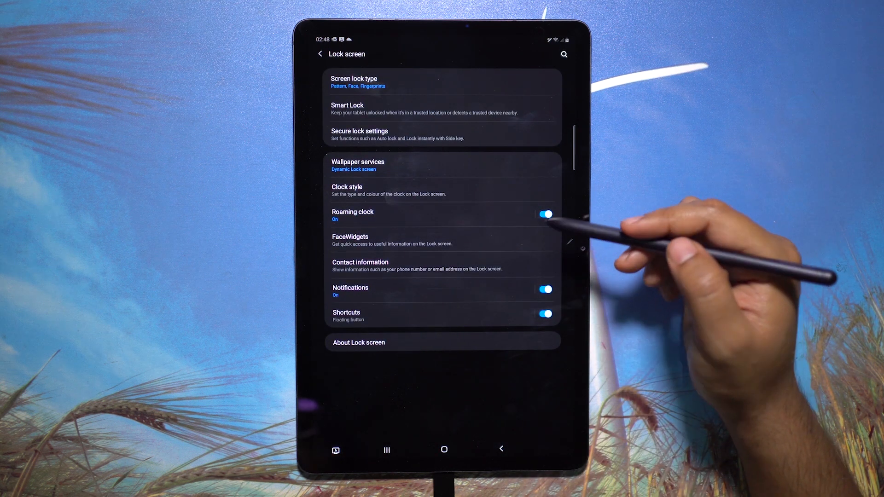
left_click(360, 262)
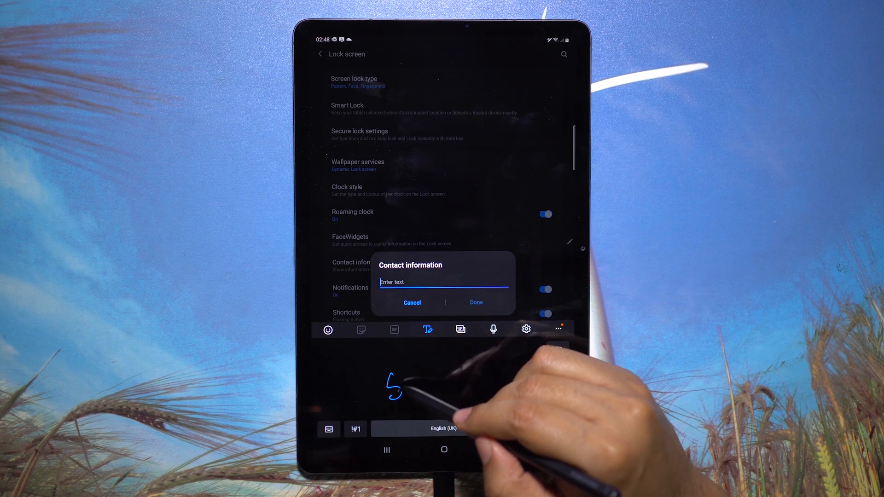
type("SB")
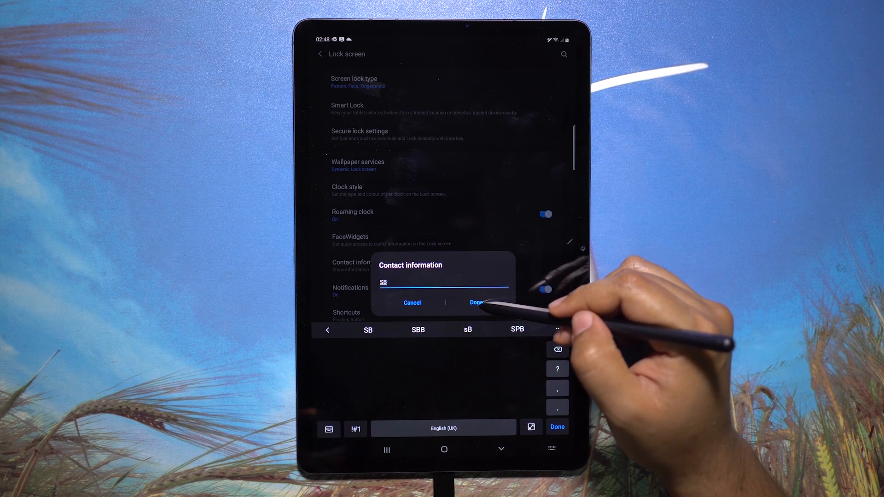
left_click(476, 303)
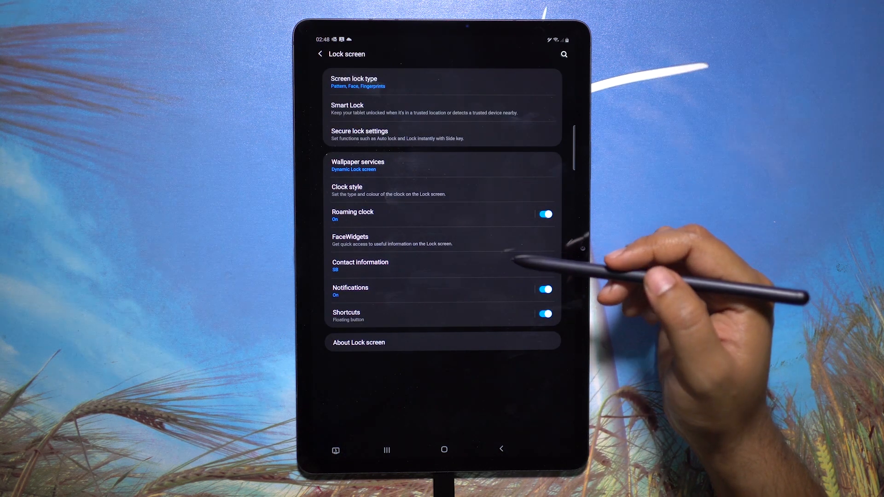
left_click(358, 162)
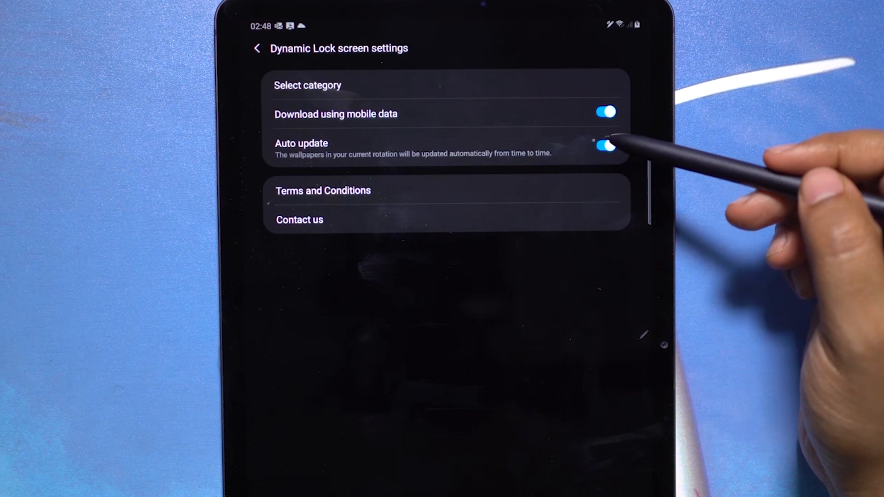
left_click(256, 48)
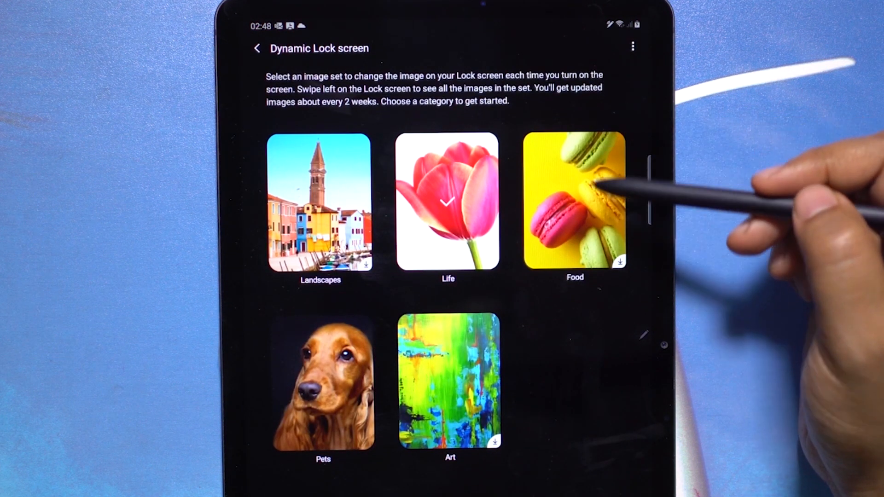
mouse_move(578, 374)
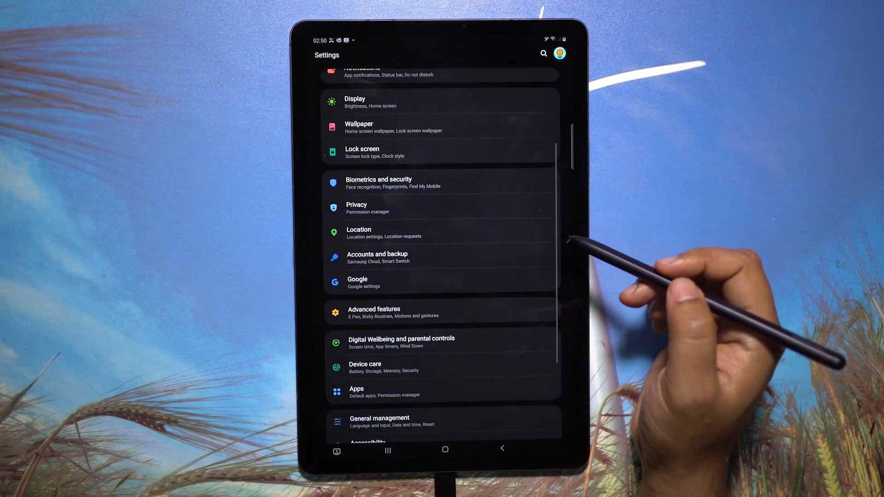
Step: Check Direct share in Advanced features and try sharing a gallery photo
left_click(374, 312)
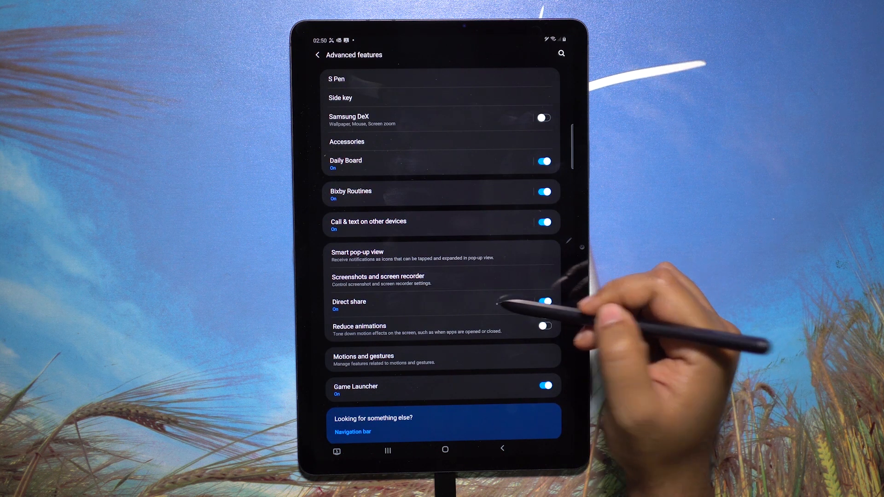
left_click(349, 305)
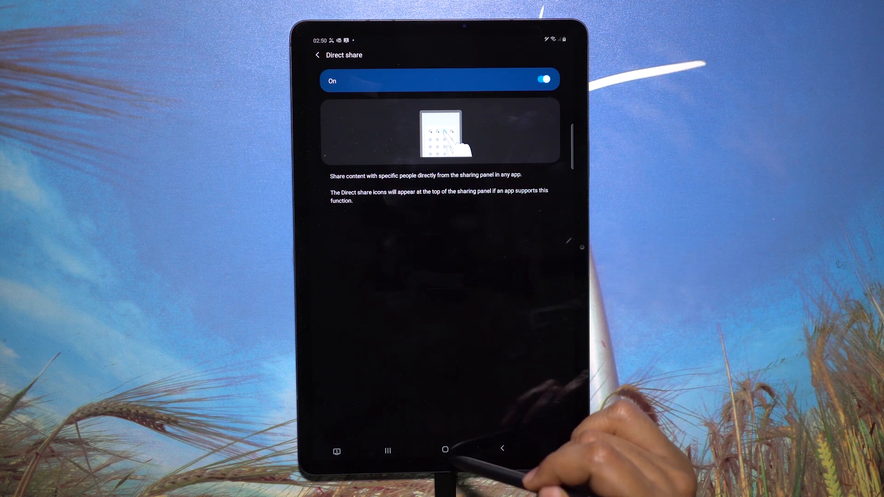
left_click(444, 450)
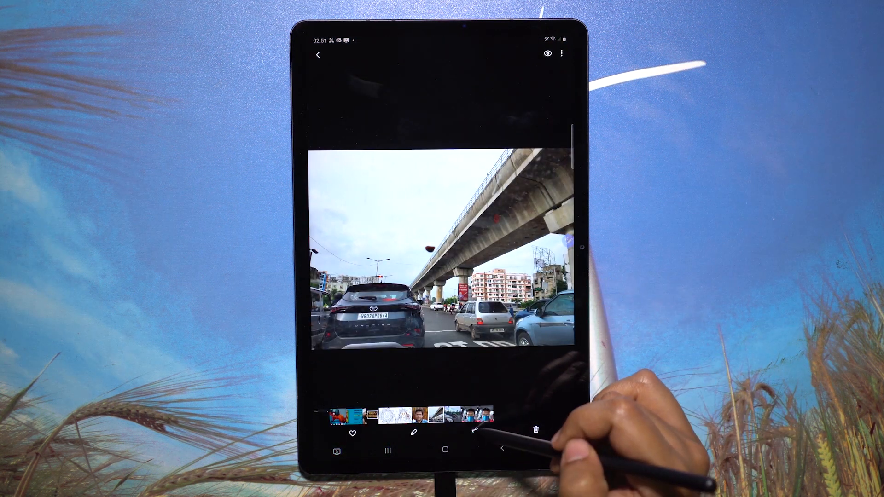
left_click(475, 431)
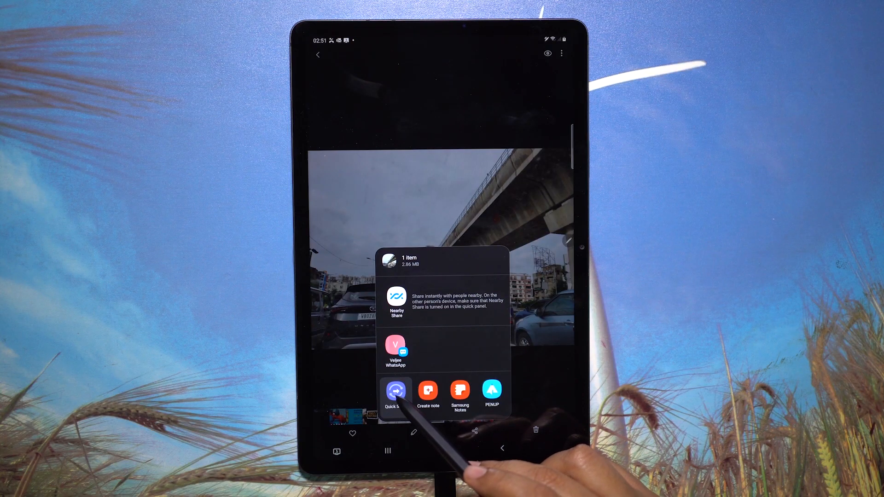
left_click(395, 391)
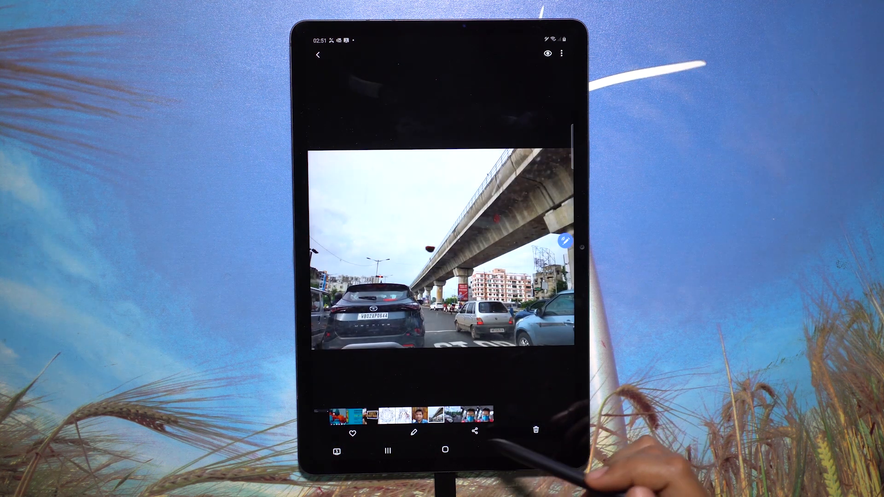
Step: Pull down the quick panel and move to its second page of tiles
left_click(476, 431)
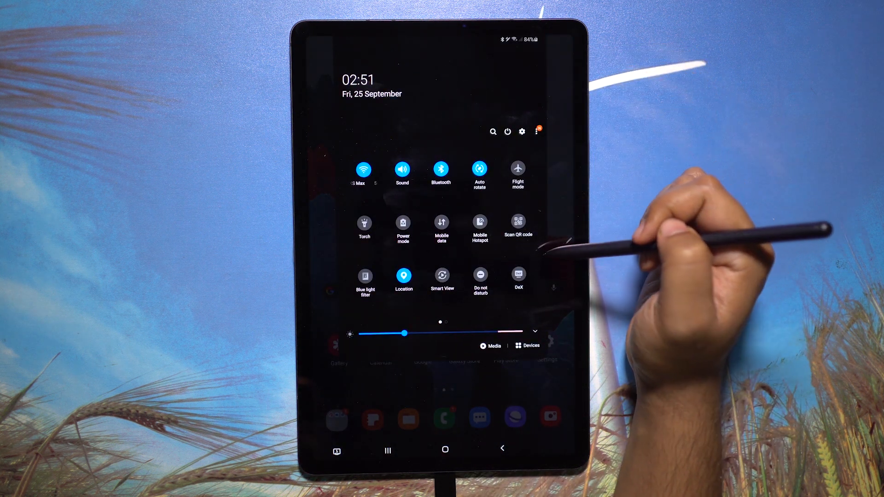
scroll("left", 3)
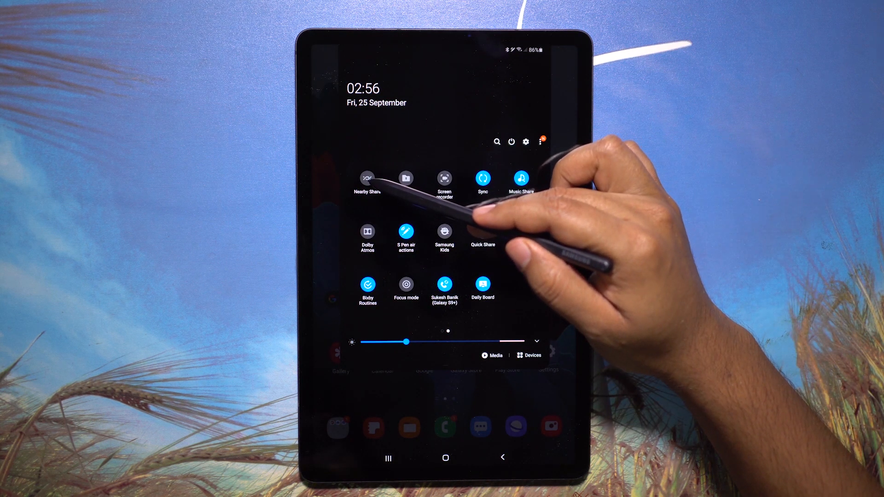
left_click(368, 179)
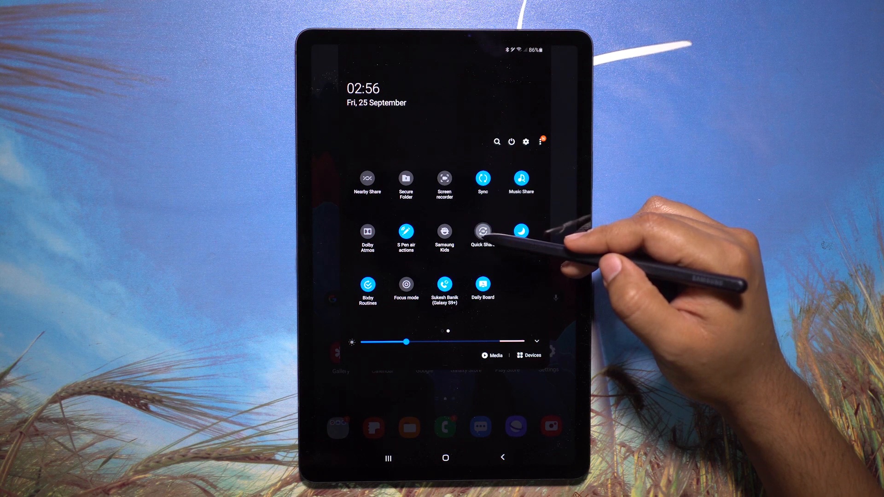
left_click(483, 231)
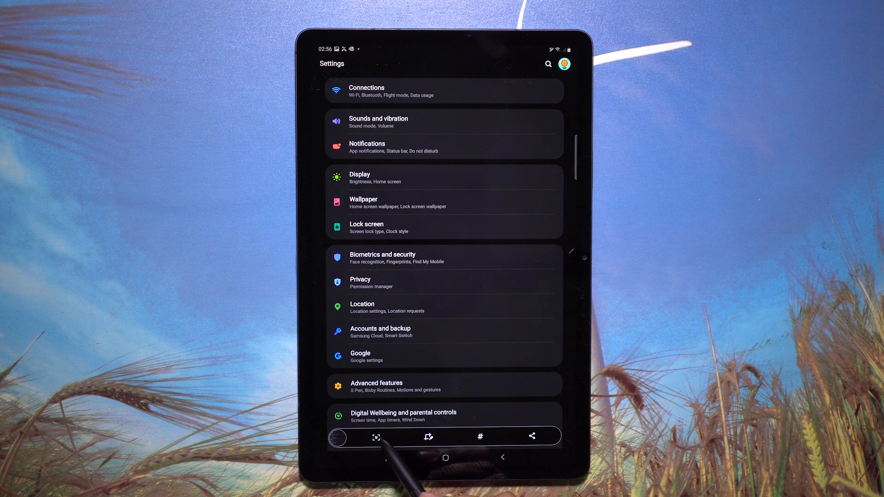
Step: Screenshot the Settings list, try adding tags, and deny the photo access request
scroll("down", 3)
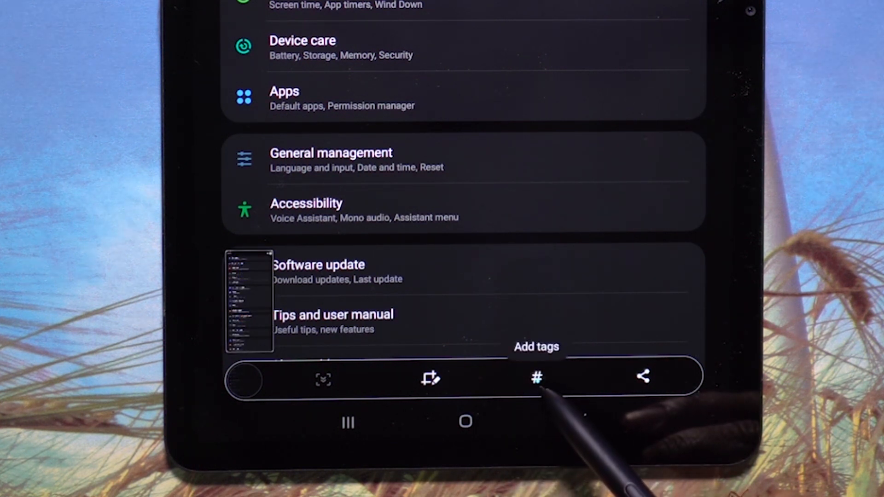
left_click(533, 380)
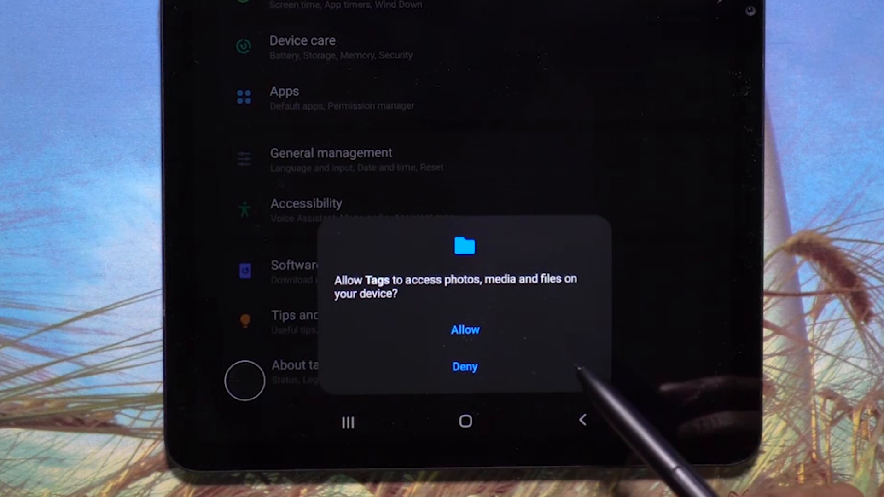
left_click(465, 331)
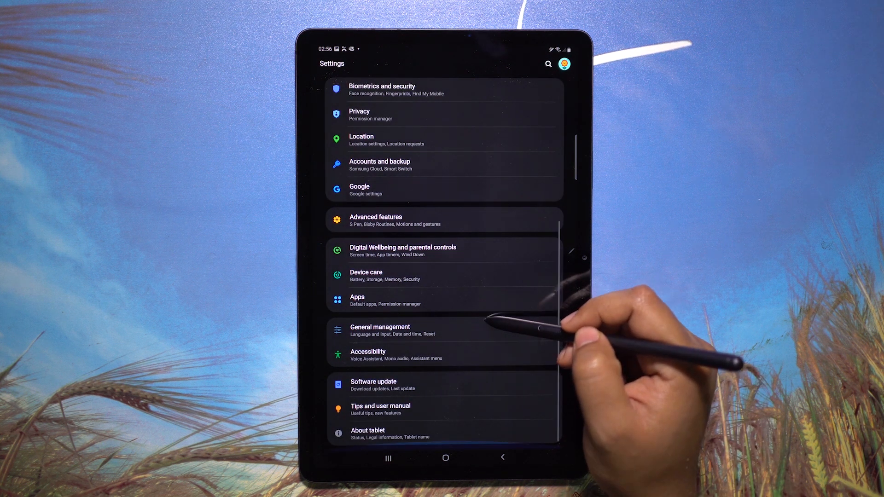
Step: Reopen Advanced features in Settings and turn on Smart stay
left_click(376, 220)
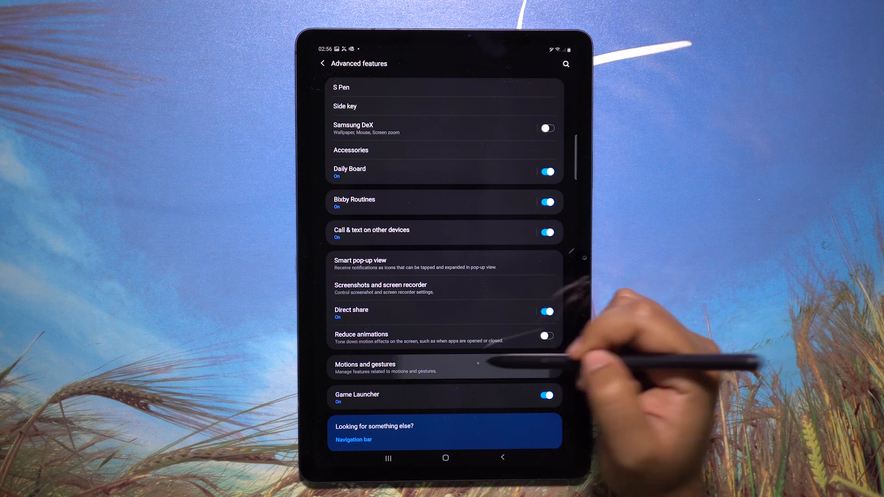
left_click(365, 368)
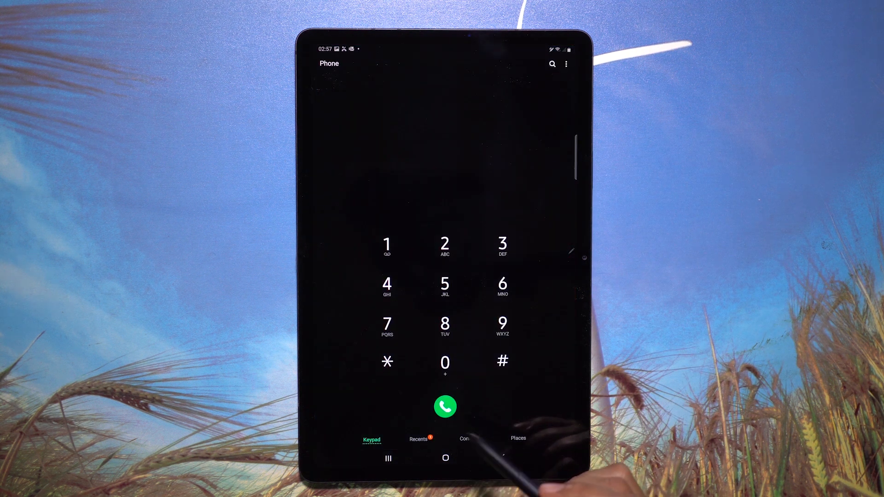
left_click(460, 438)
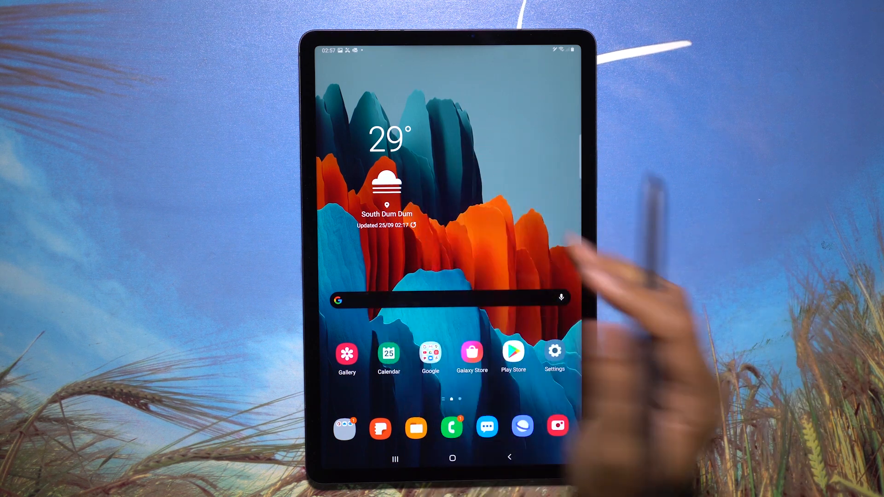
left_click(554, 351)
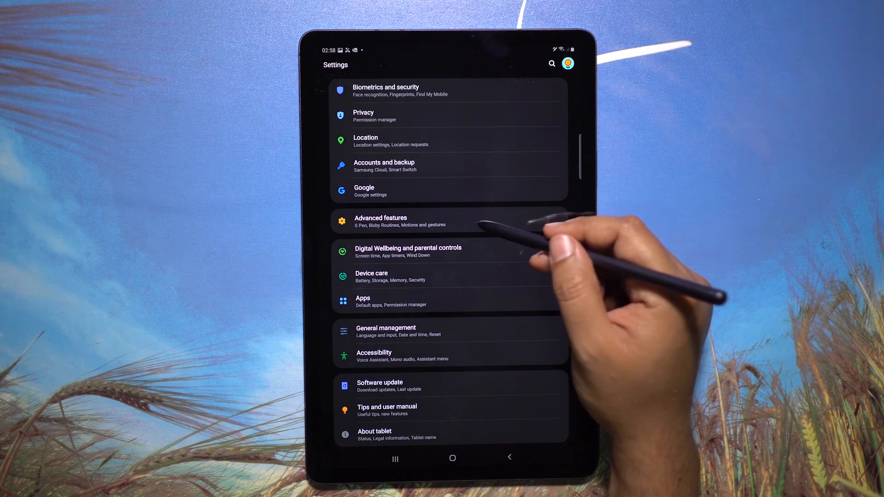
left_click(380, 221)
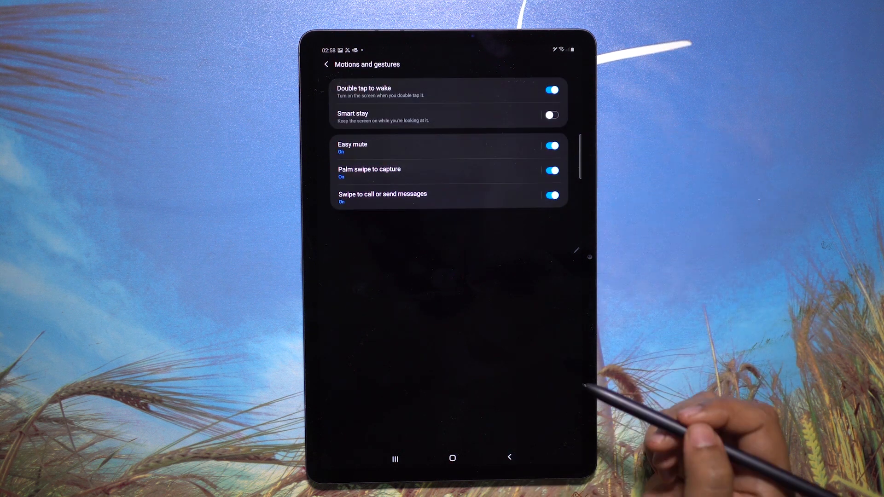
left_click(554, 113)
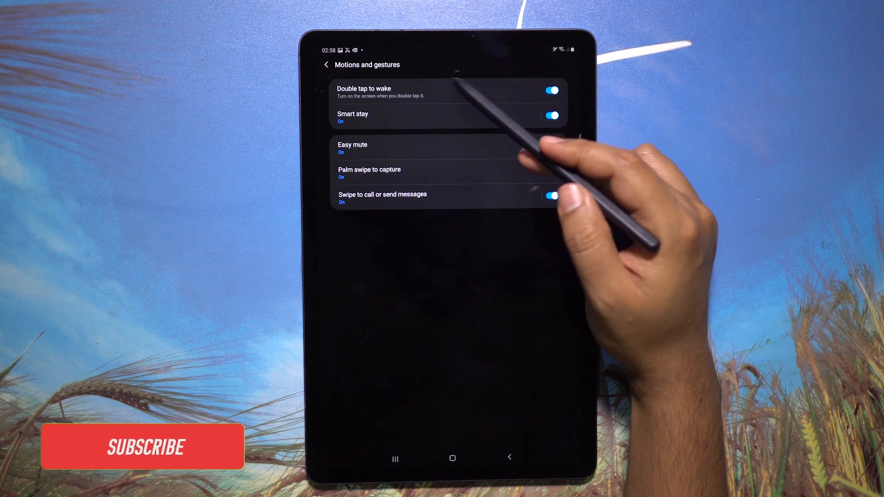
Step: View Smart stay details in Motions and gestures, turn it off, and go home
left_click(451, 458)
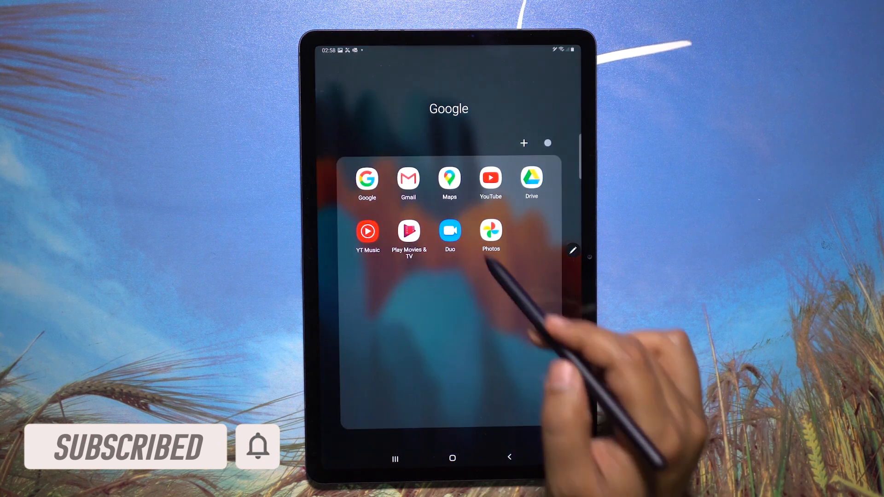
left_click(408, 179)
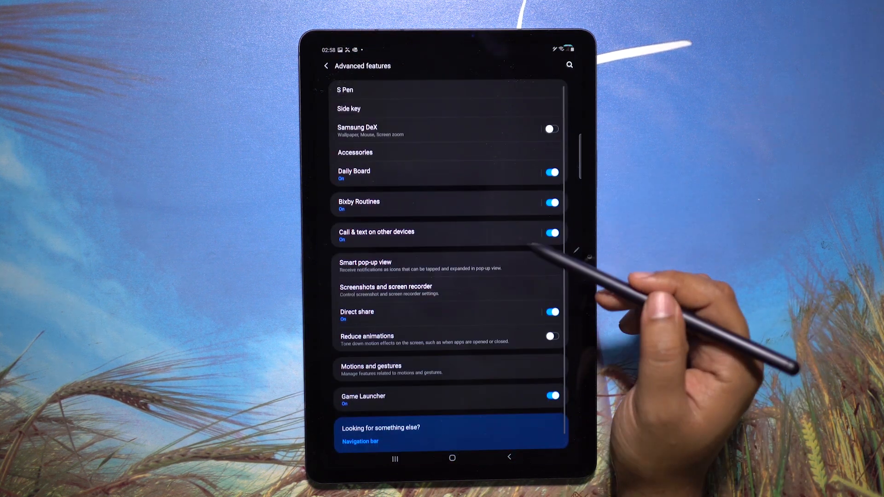
left_click(369, 366)
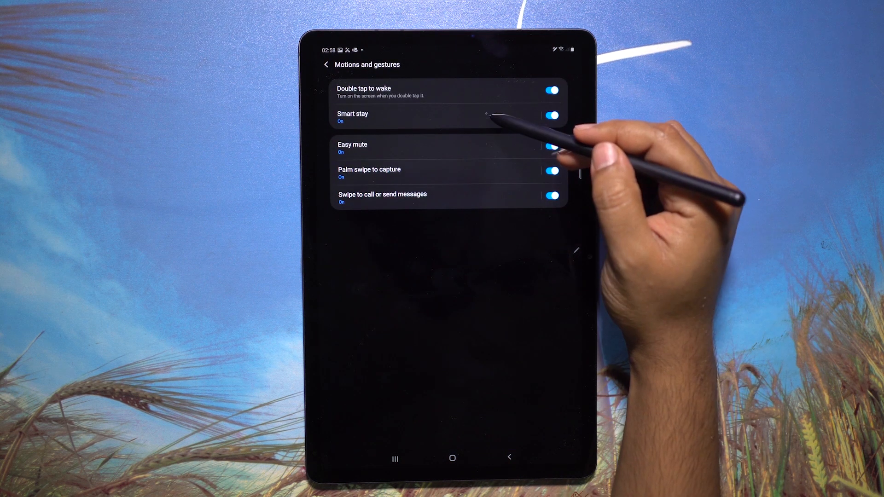
left_click(352, 116)
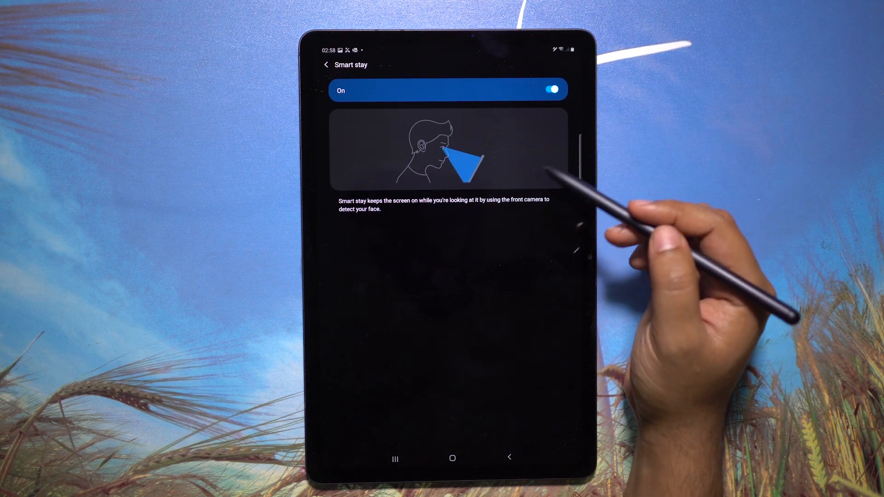
left_click(552, 86)
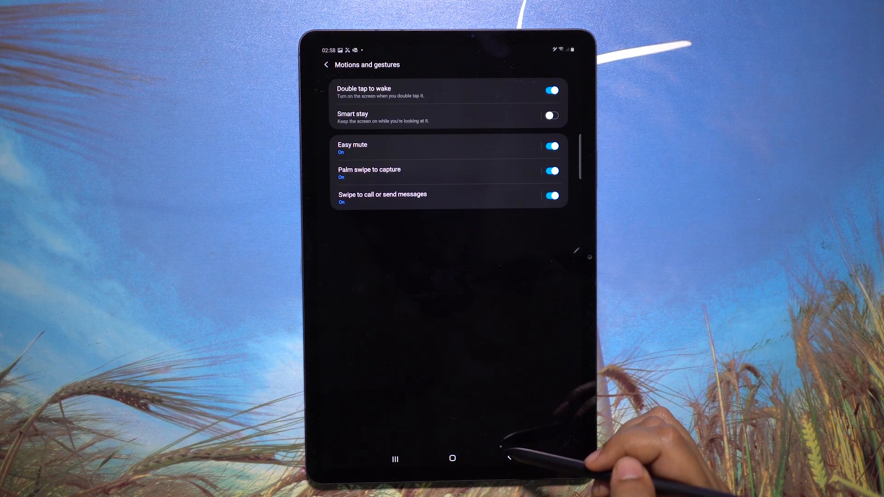
left_click(453, 458)
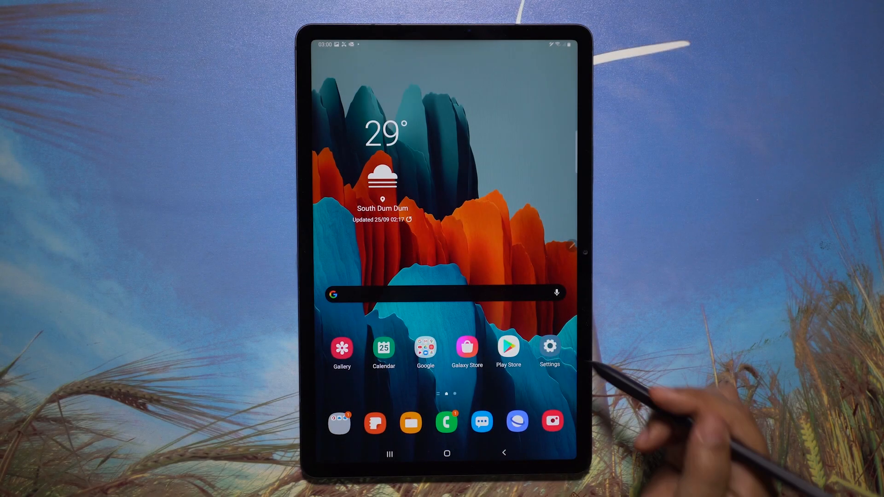
Step: Open Bixby Routines, view the Work routine's place trigger and actions, then go back
left_click(549, 346)
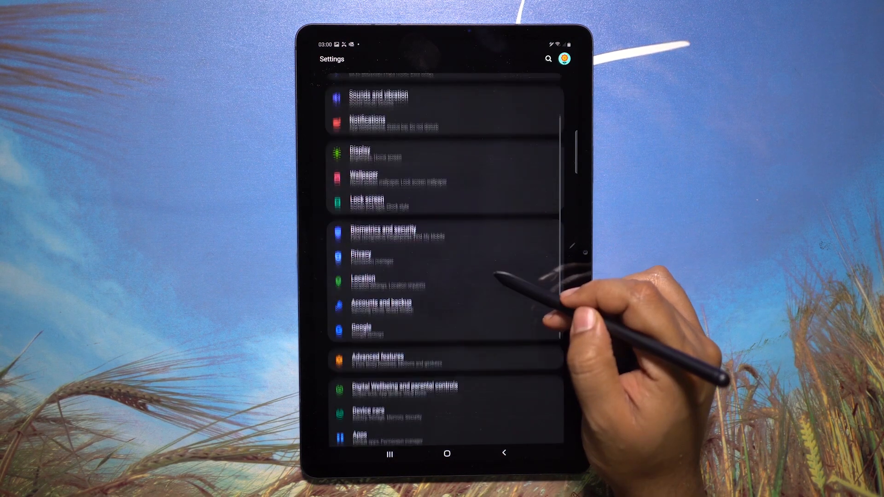
left_click(386, 356)
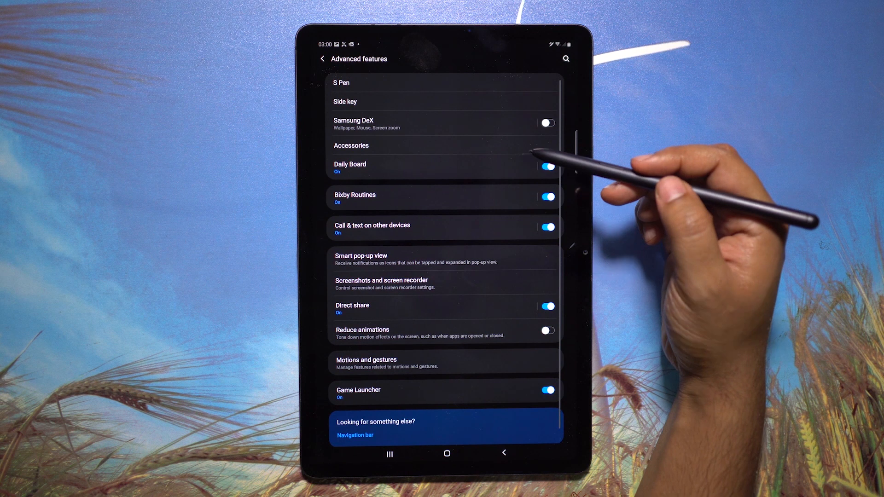
left_click(355, 197)
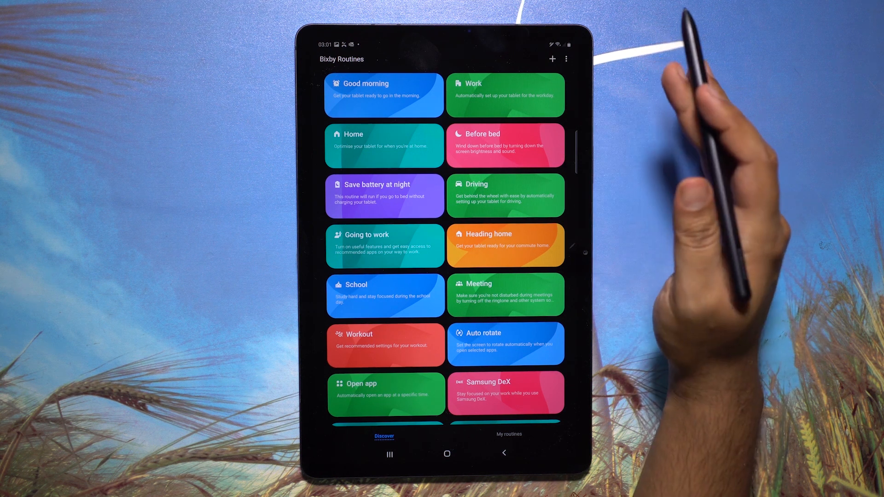
left_click(505, 94)
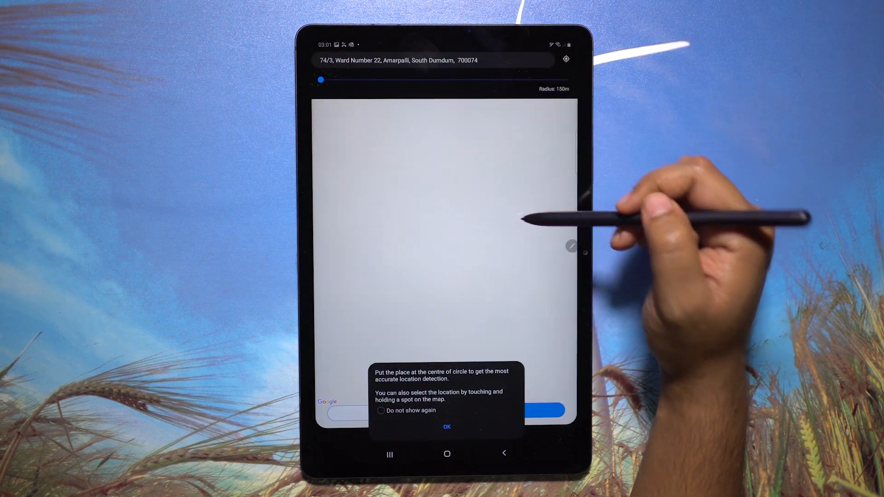
left_click(447, 427)
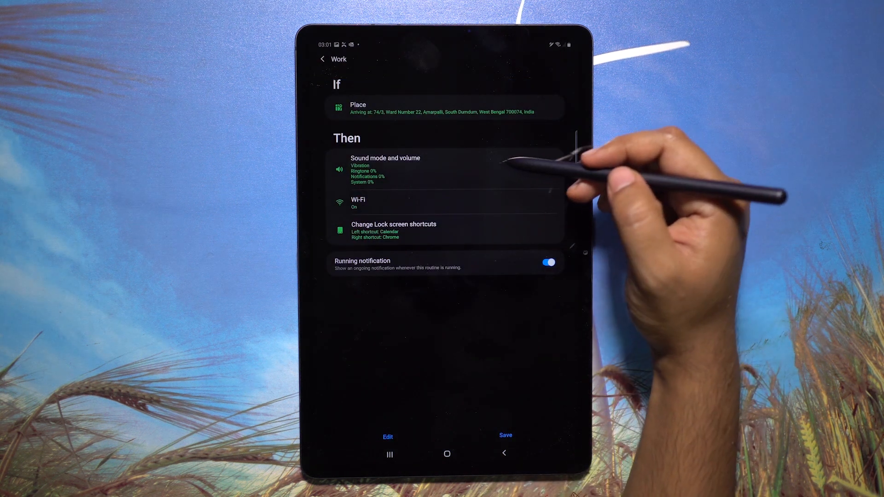
left_click(385, 169)
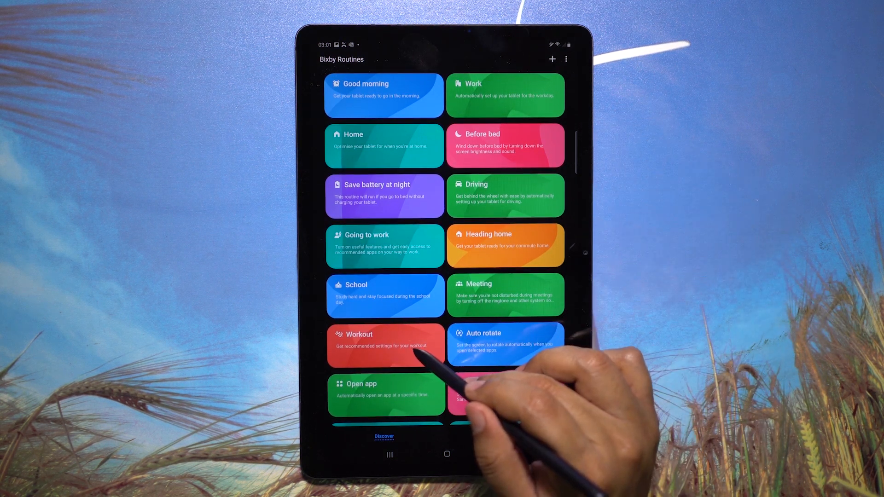
Step: Preview the Workout and Driving presets, dismissing the Bixby voice wake-up prompt
left_click(384, 345)
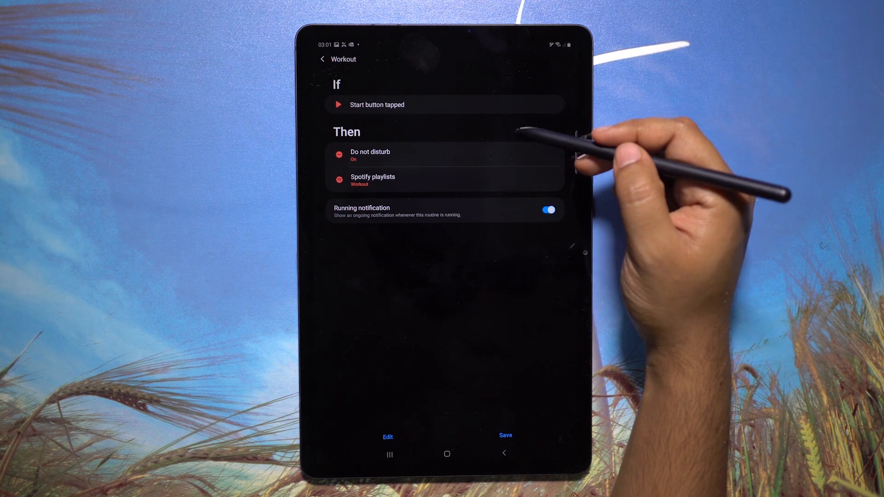
left_click(318, 59)
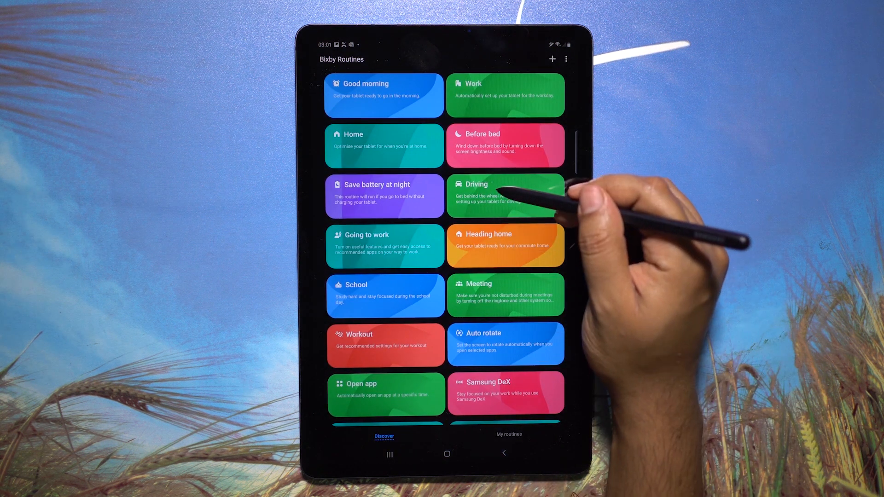
left_click(486, 195)
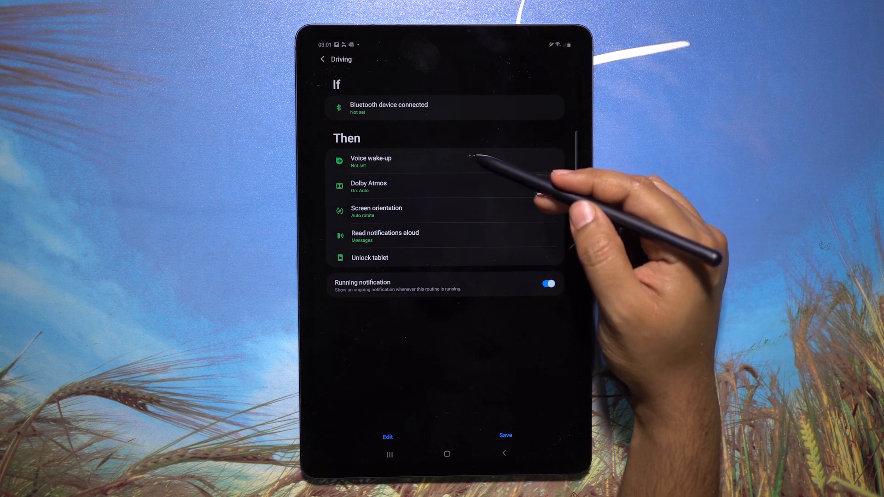
left_click(371, 162)
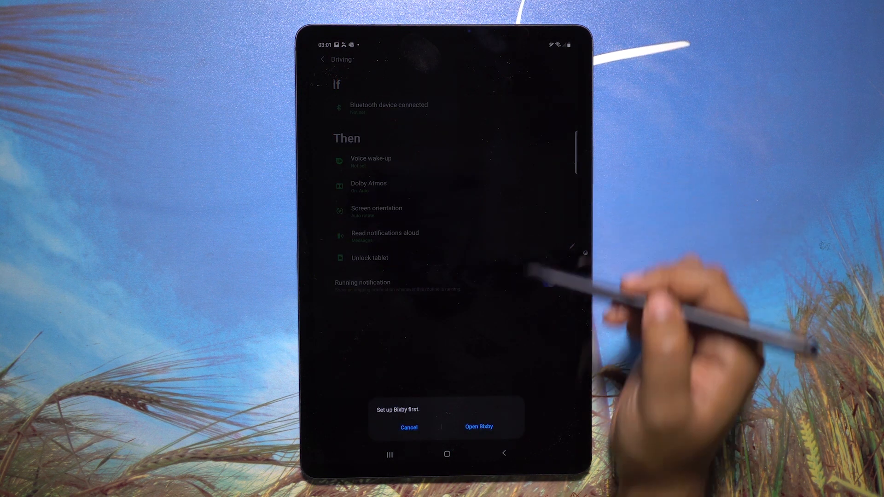
left_click(409, 426)
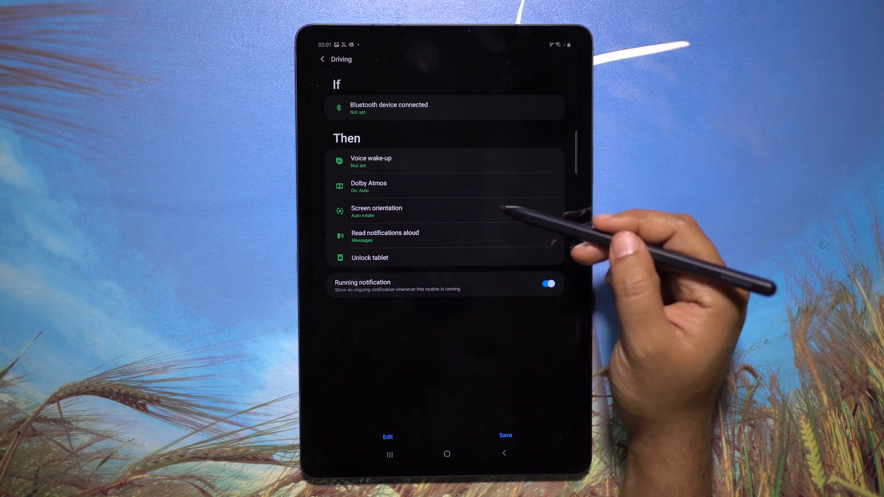
Step: View Driving's screen orientation choices unchanged, then preview the Save battery at night preset
left_click(376, 212)
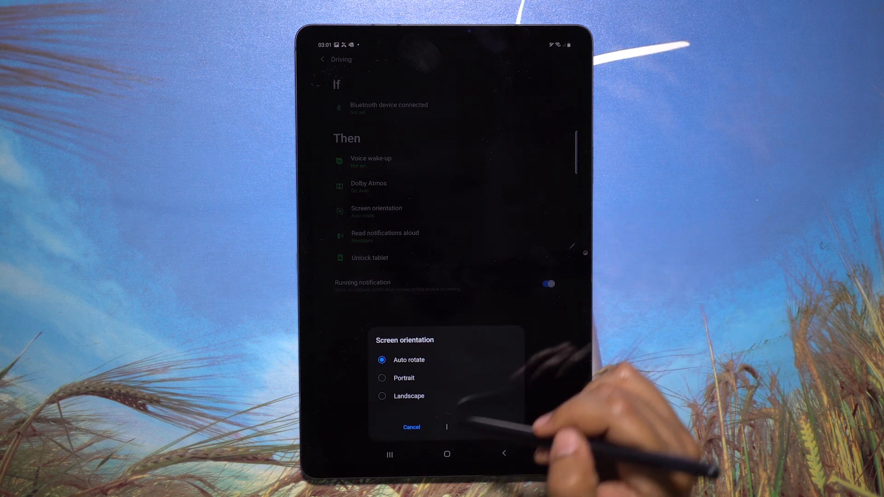
left_click(411, 427)
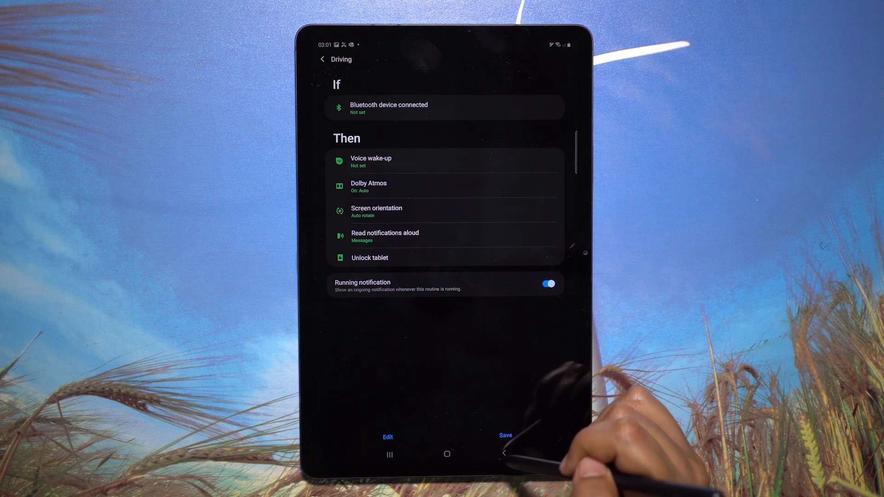
left_click(319, 59)
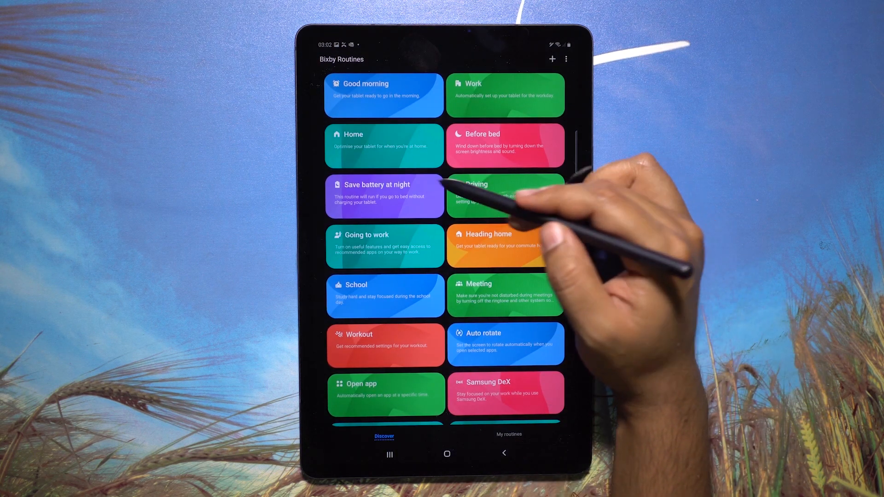
left_click(384, 195)
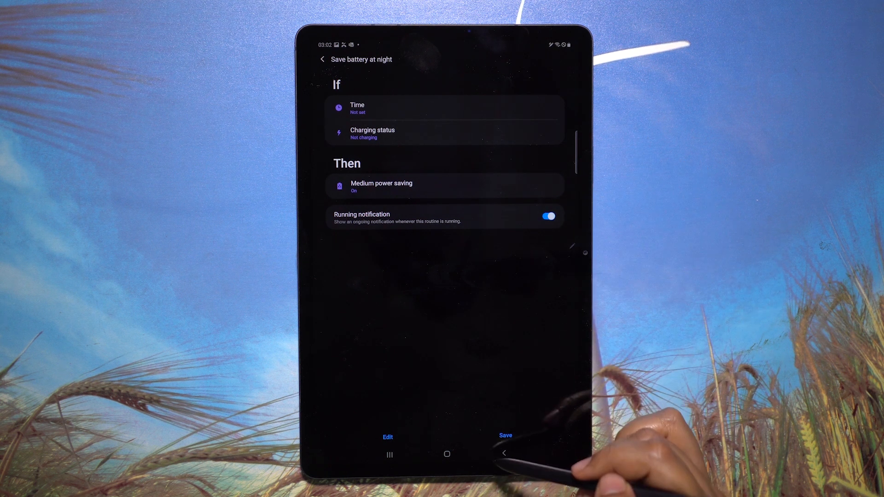
left_click(319, 59)
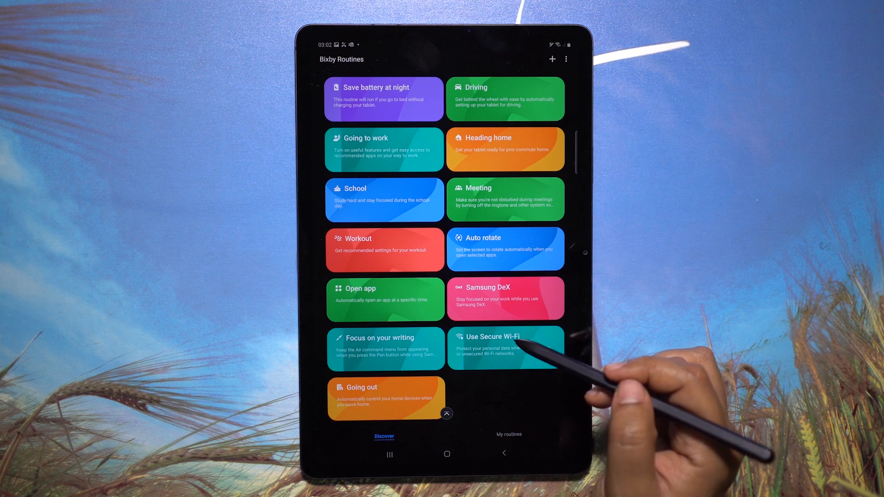
Step: Open the Going out preset, skip the place map, and try adding device control
left_click(385, 394)
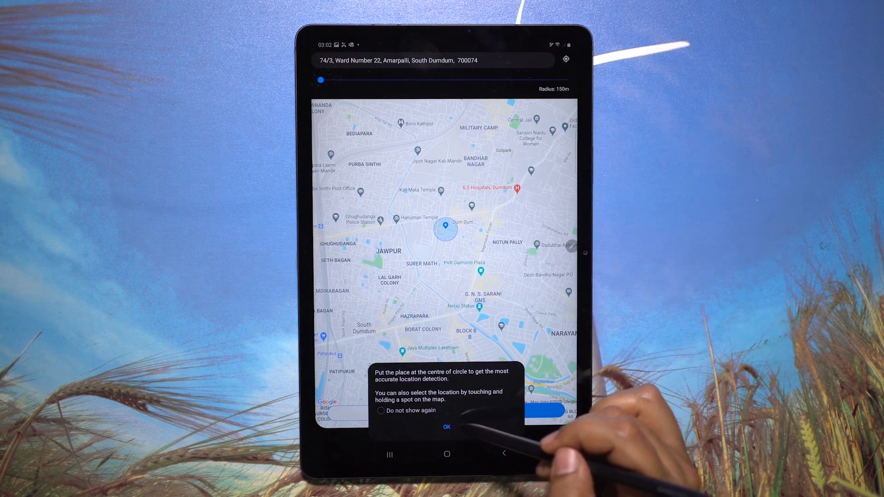
left_click(447, 427)
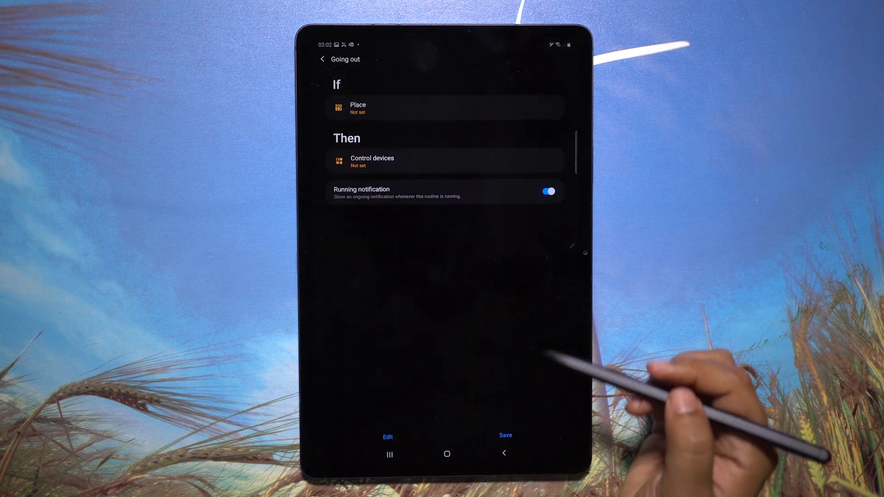
left_click(549, 190)
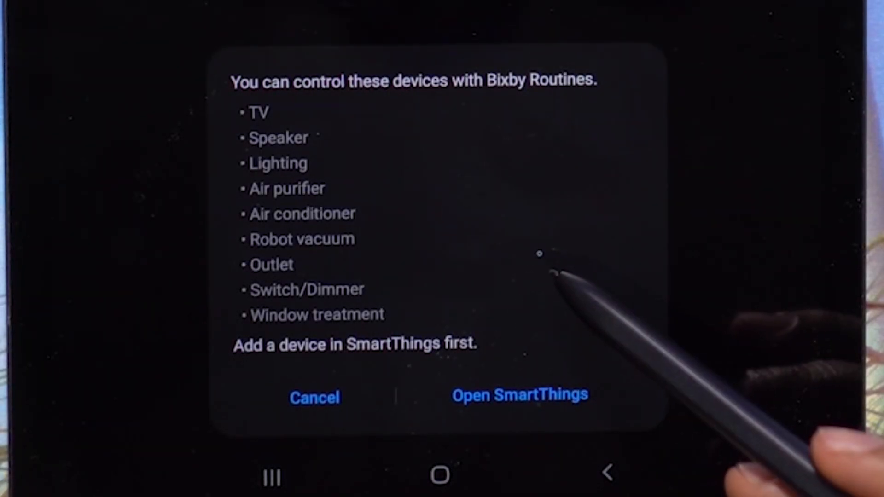
mouse_move(571, 258)
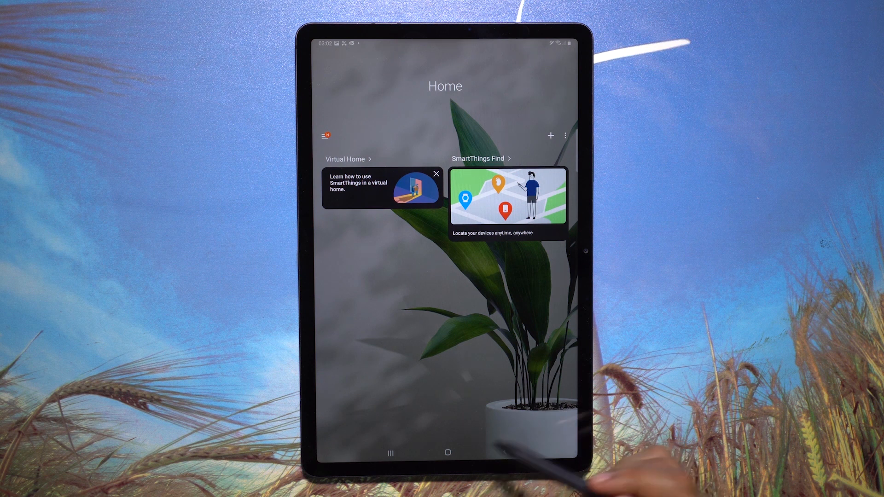
Step: Open SmartThings and preview adding a room named Bedroom 1 with a wallpaper
left_click(449, 452)
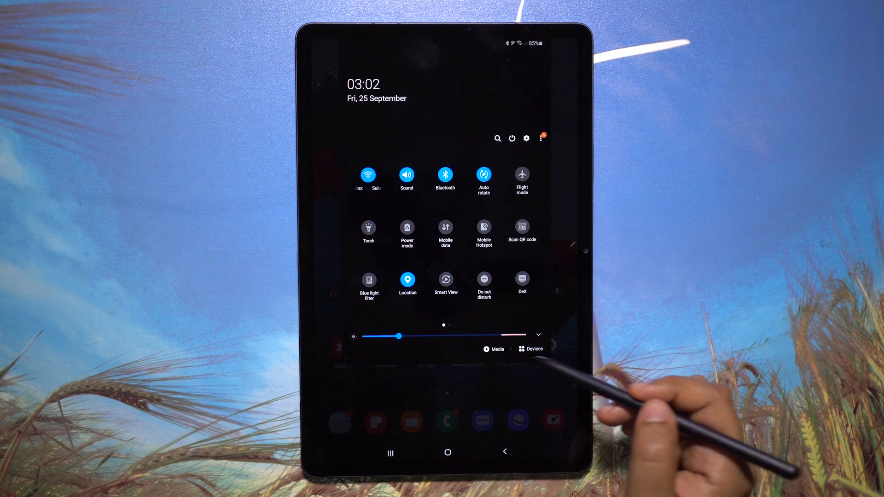
left_click(532, 349)
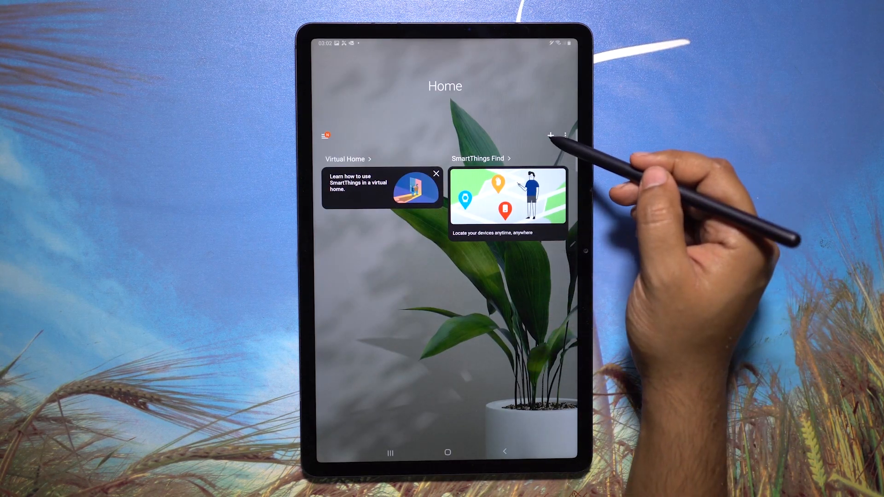
left_click(550, 133)
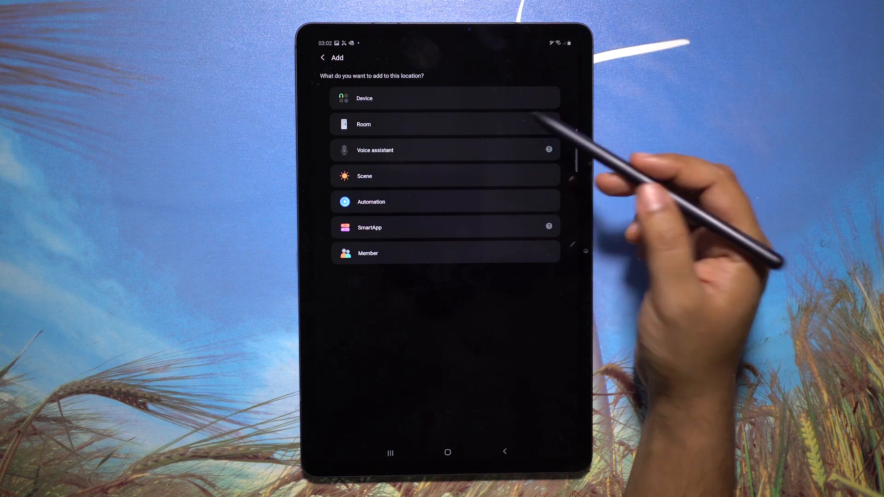
left_click(421, 124)
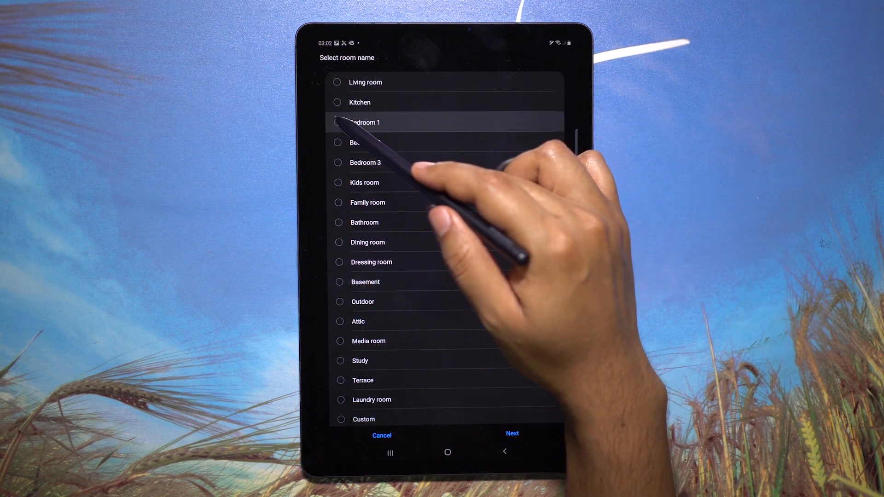
left_click(512, 433)
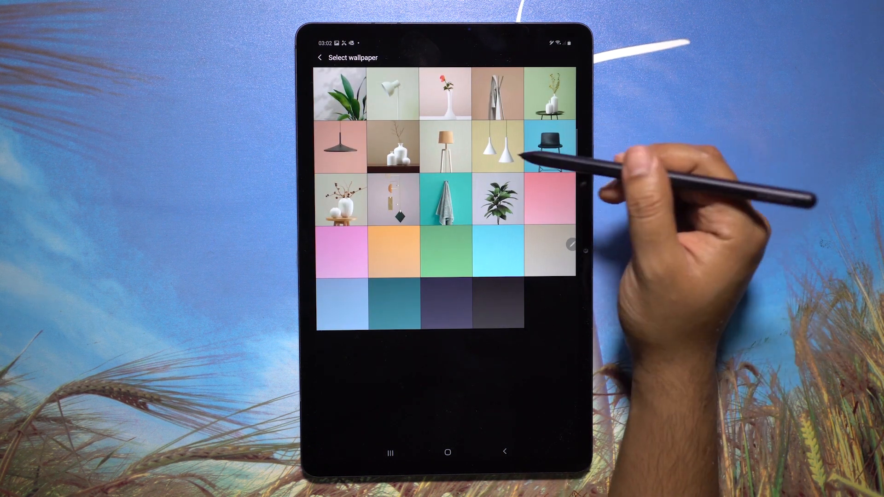
left_click(448, 145)
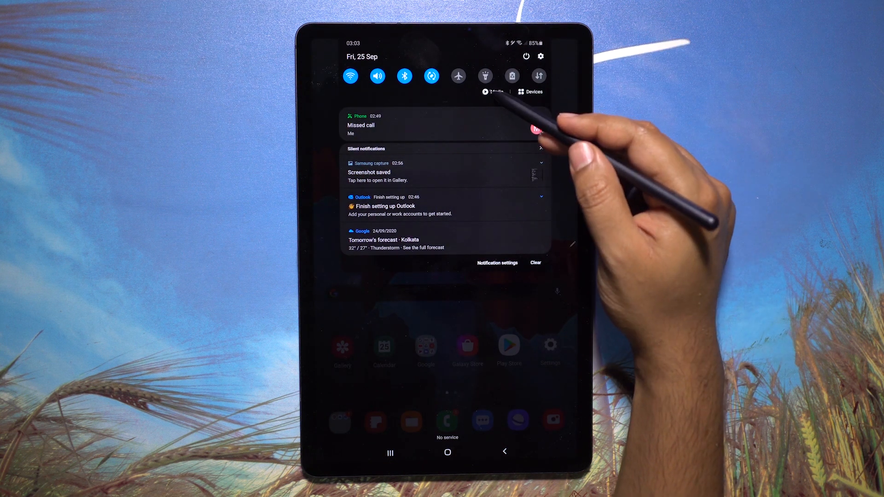
Step: Preview the Media panel's app shortcut picker, then go to Lock screen settings
left_click(494, 92)
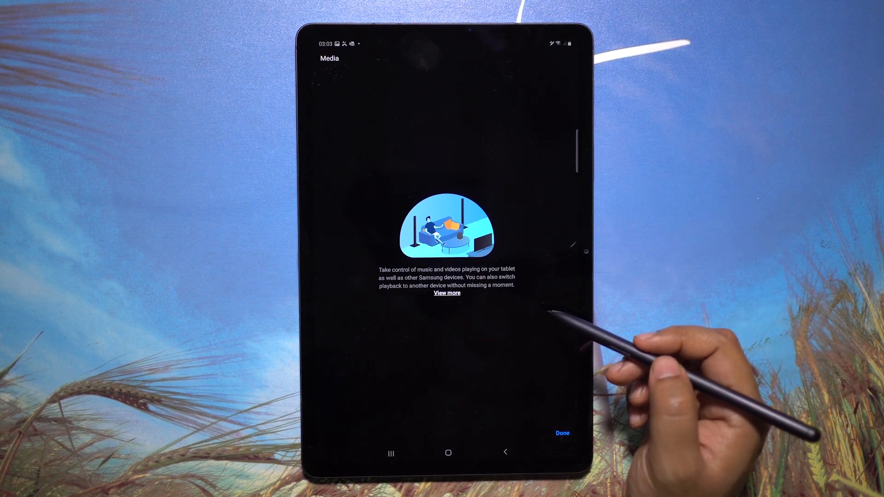
left_click(563, 433)
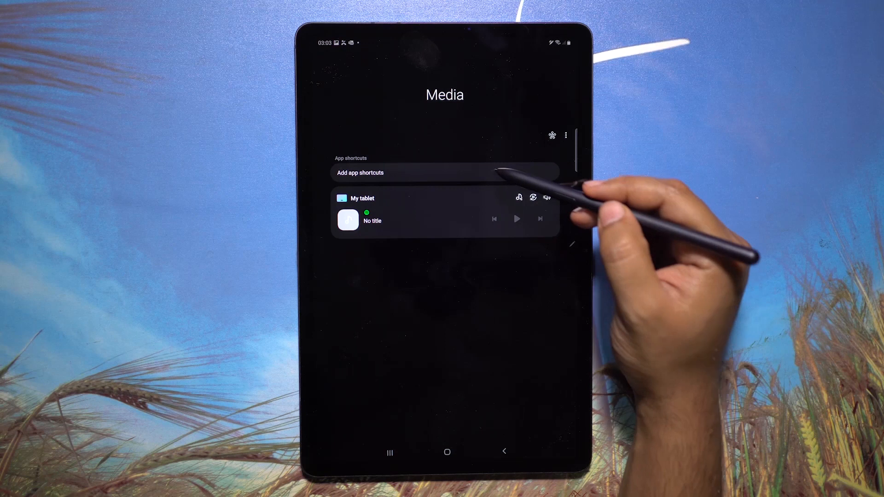
left_click(444, 173)
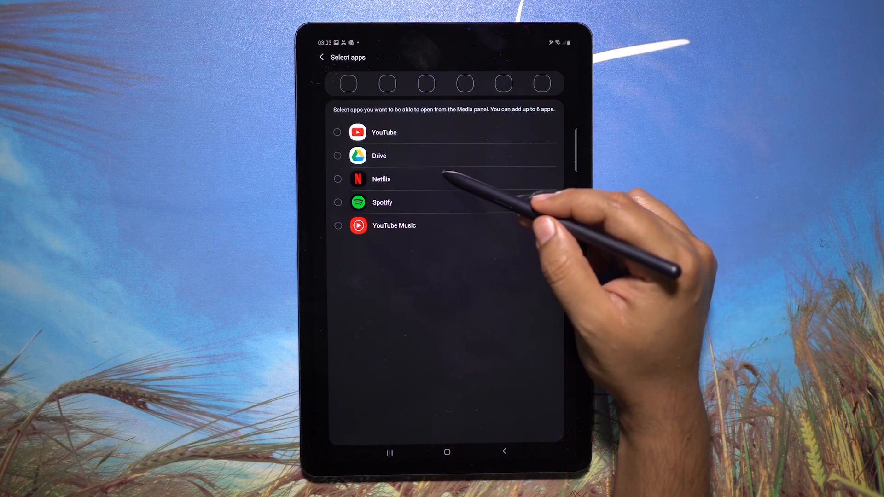
left_click(338, 179)
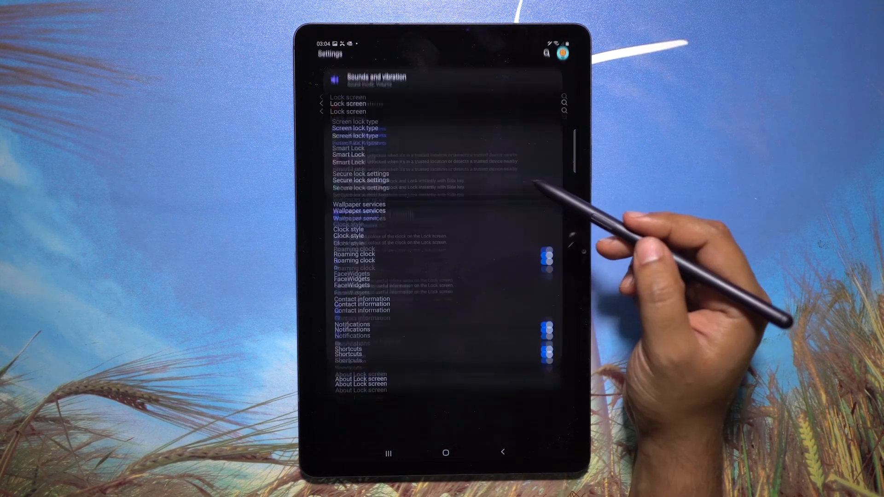
Step: Enable Show Lockdown option under Secure lock settings, then return to the home screen
left_click(361, 180)
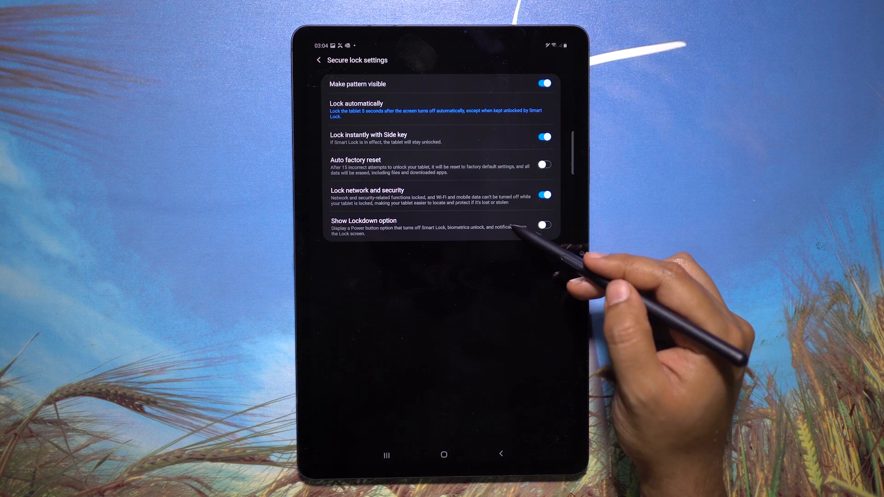
left_click(544, 225)
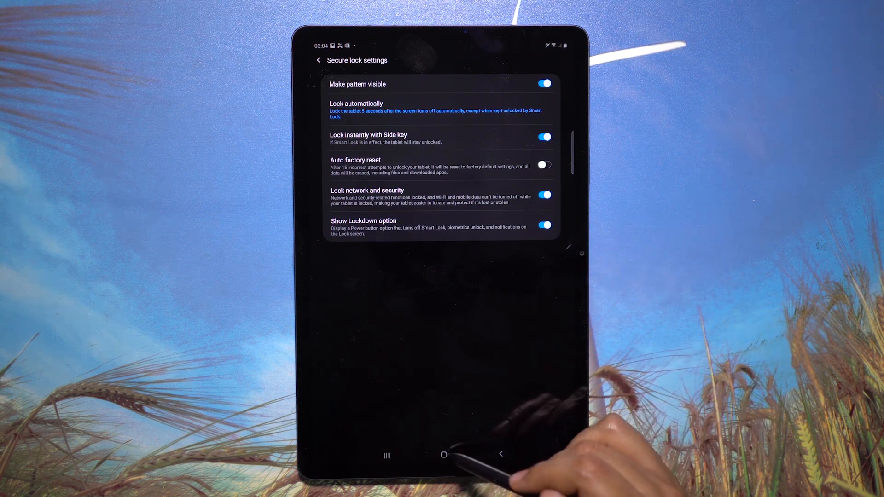
left_click(444, 454)
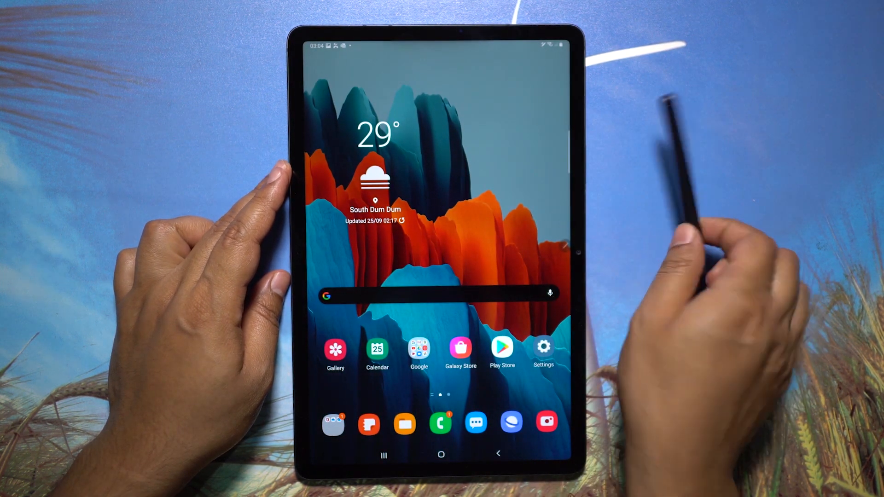
Step: Set the Side key press-and-hold action to Power off menu, then lock the tablet
left_click(543, 347)
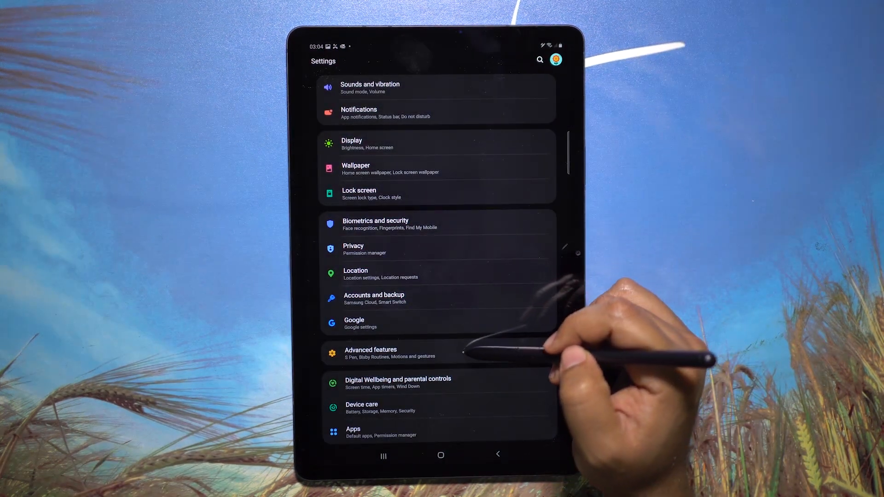
left_click(371, 353)
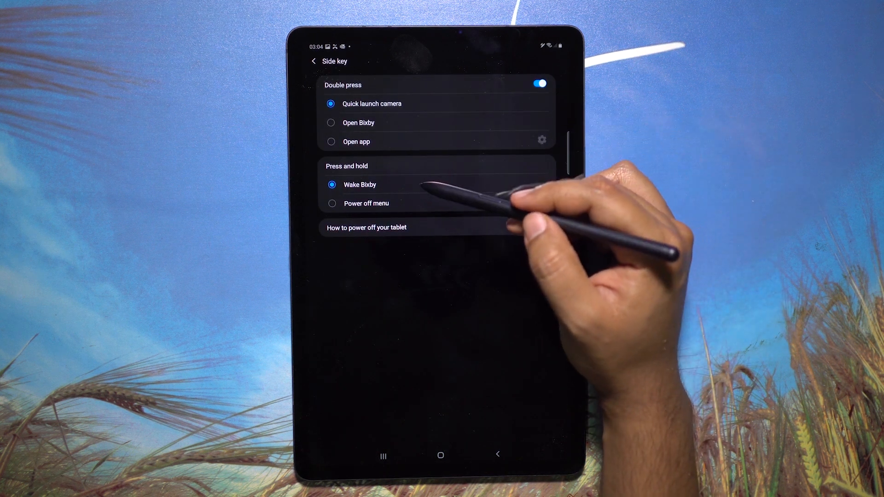
left_click(332, 204)
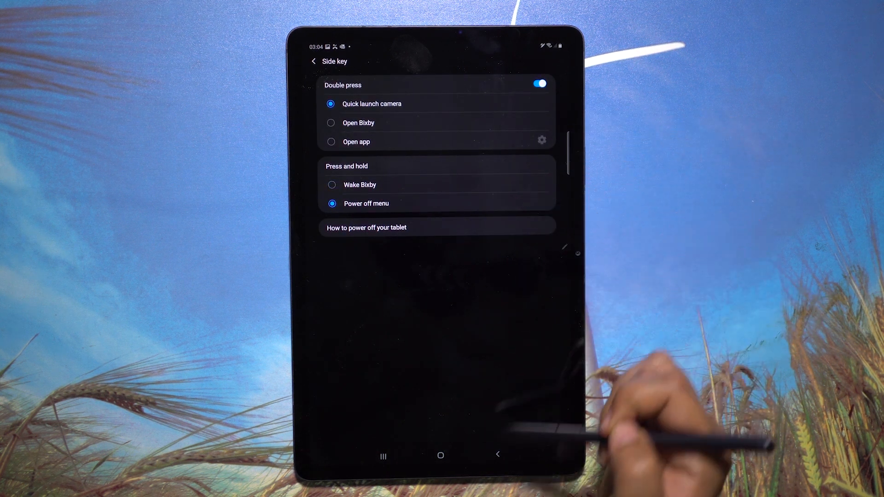
left_click(441, 455)
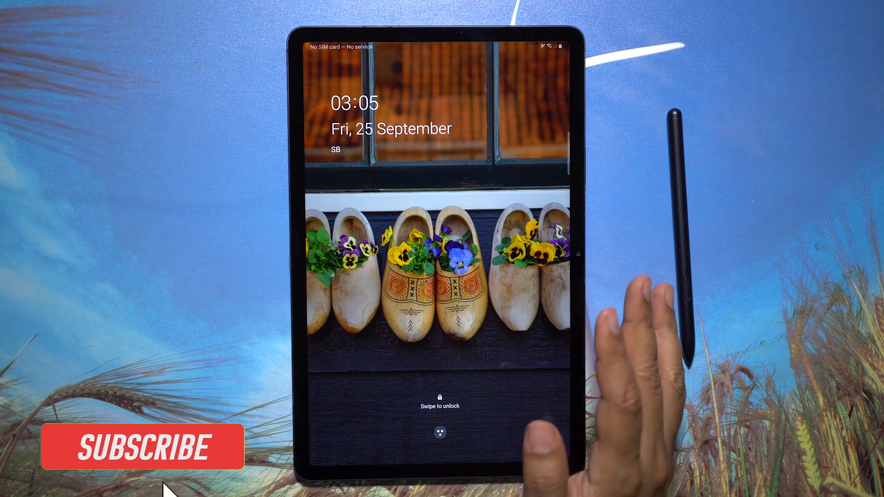
Step: Swipe up on the lock screen to unlock the tablet
left_click(140, 448)
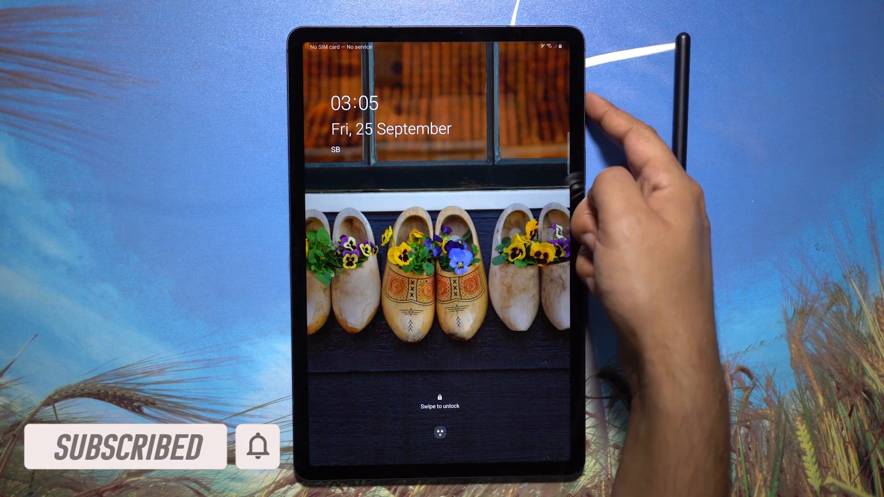
left_click_drag(440, 339, 439, 169)
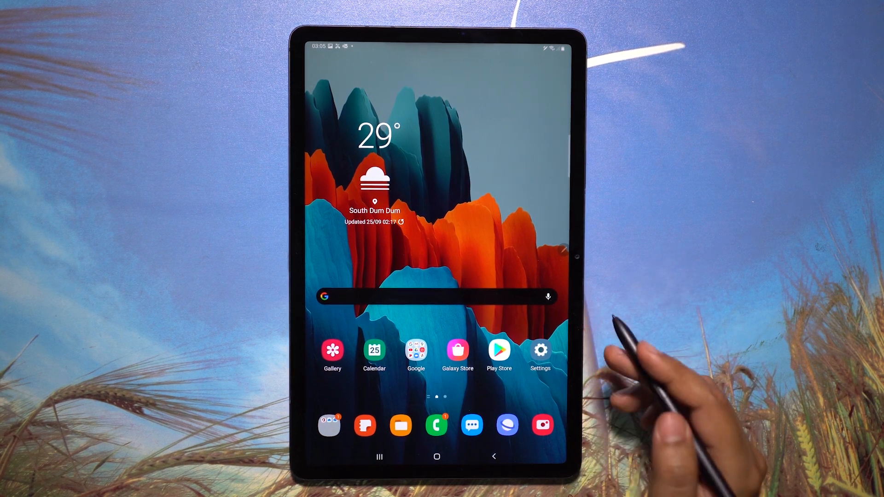
mouse_move(635, 265)
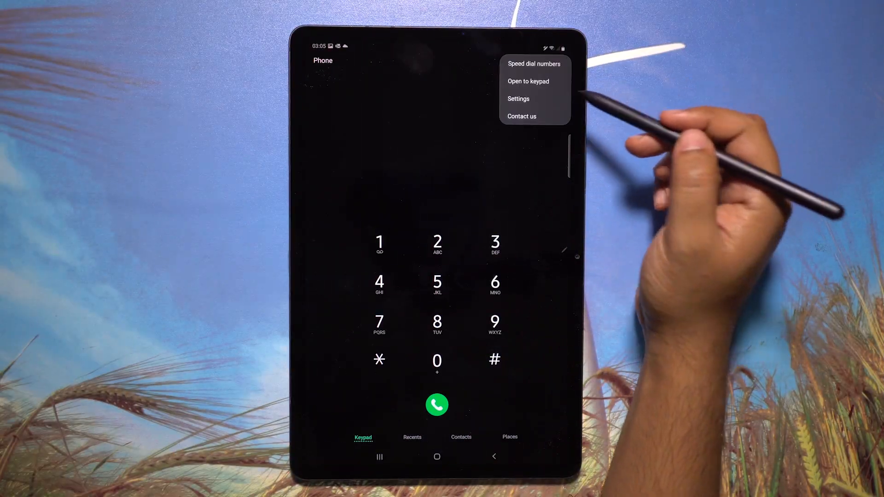
Step: Set Phone's call display while using apps to Mini pop-up, then open Answering and ending calls
left_click(518, 98)
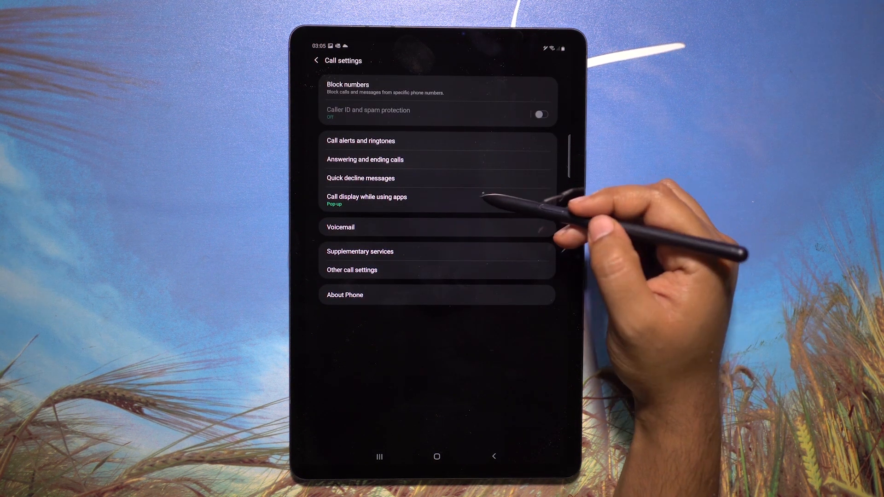
left_click(368, 197)
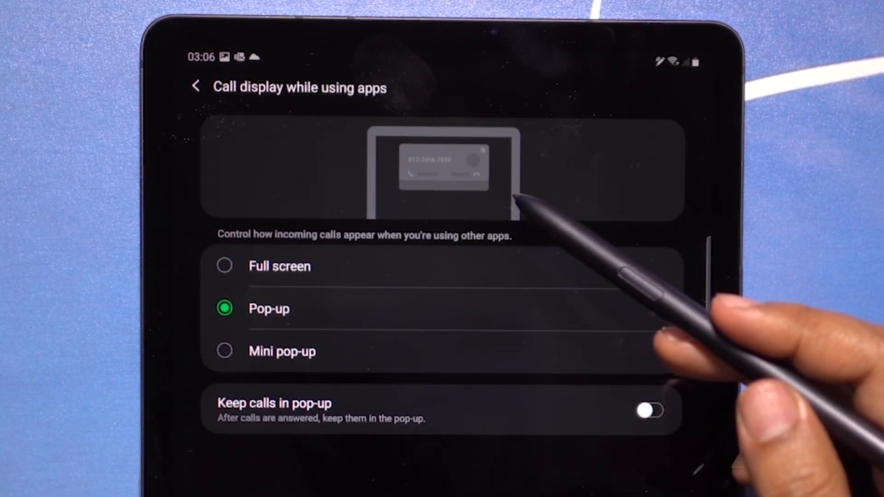
left_click(225, 351)
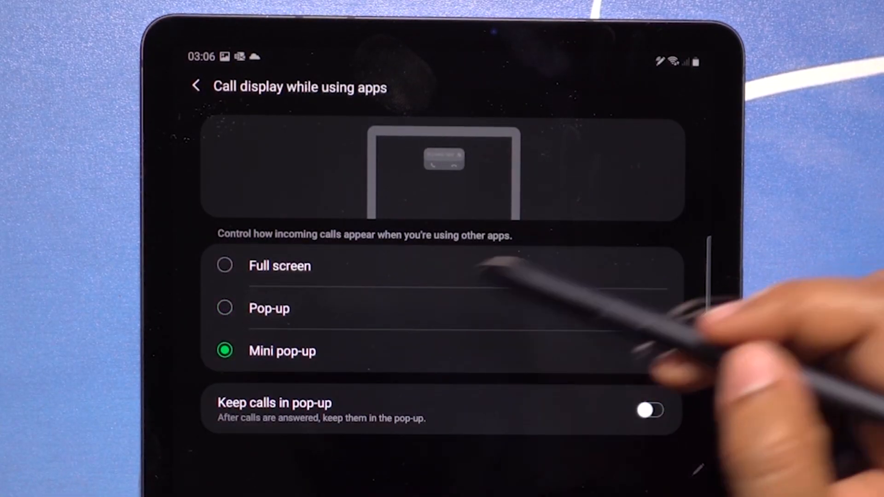
left_click(224, 309)
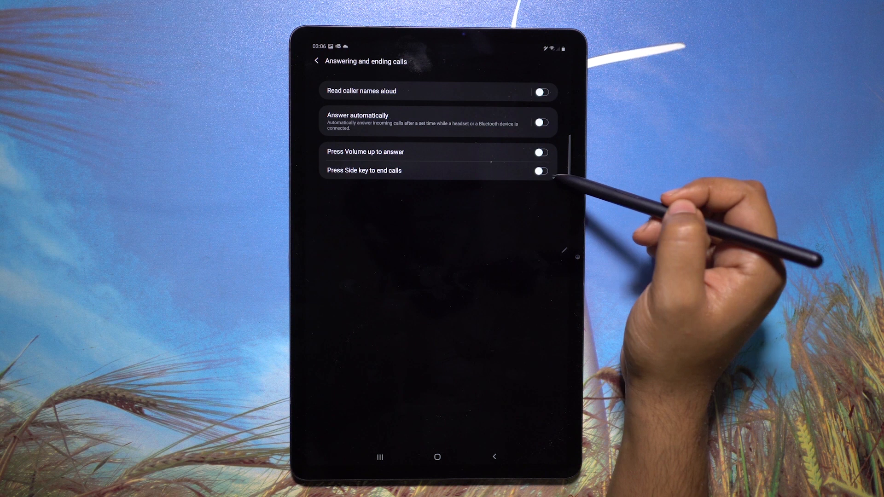
Step: Switch ending calls with the side key on and back off, then enable Read caller names aloud
left_click(544, 170)
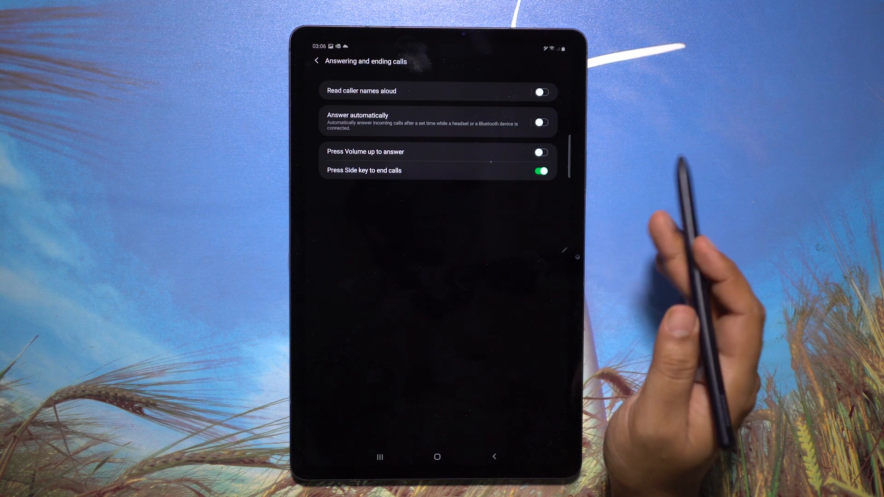
left_click(545, 170)
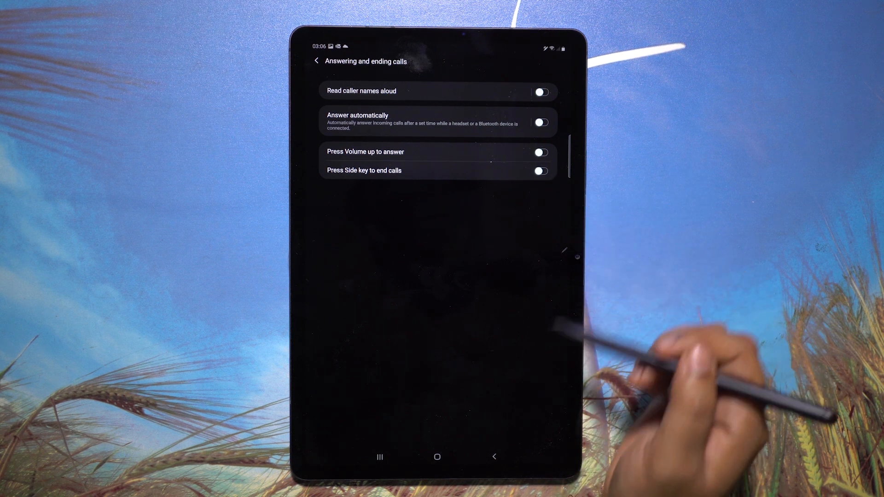
left_click(361, 91)
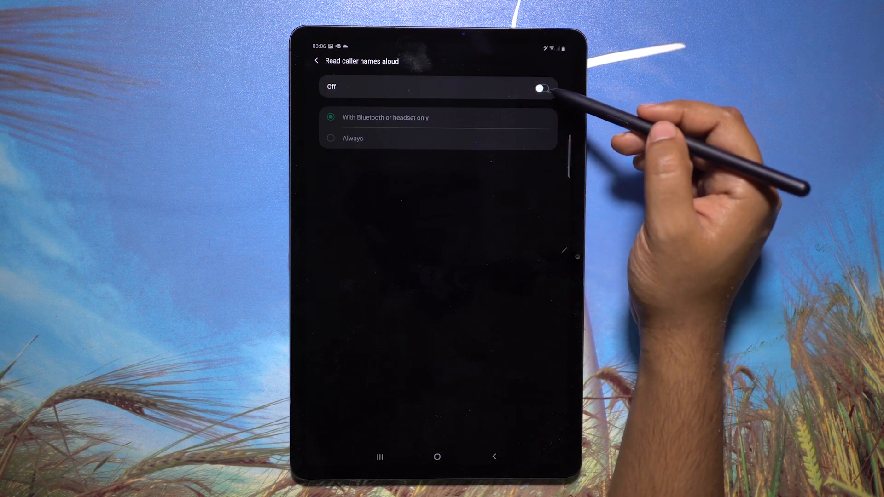
left_click(542, 88)
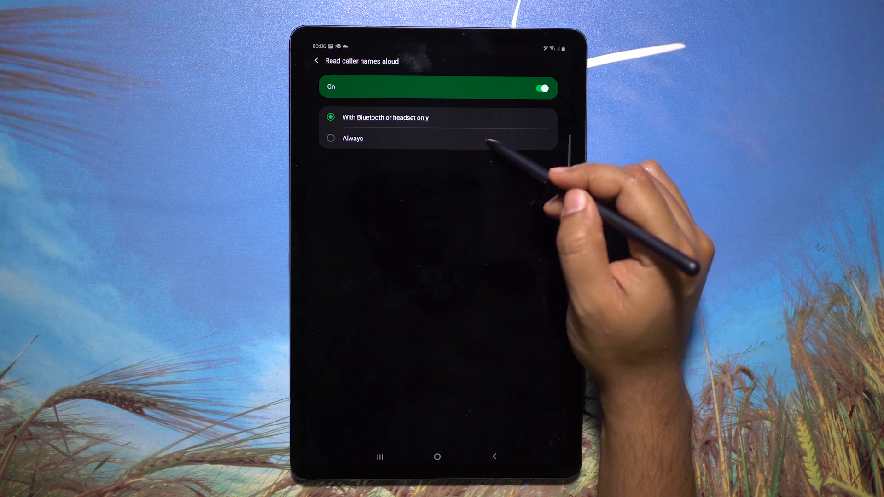
Step: Set reading caller names aloud to Always, then switch it back off
left_click(331, 138)
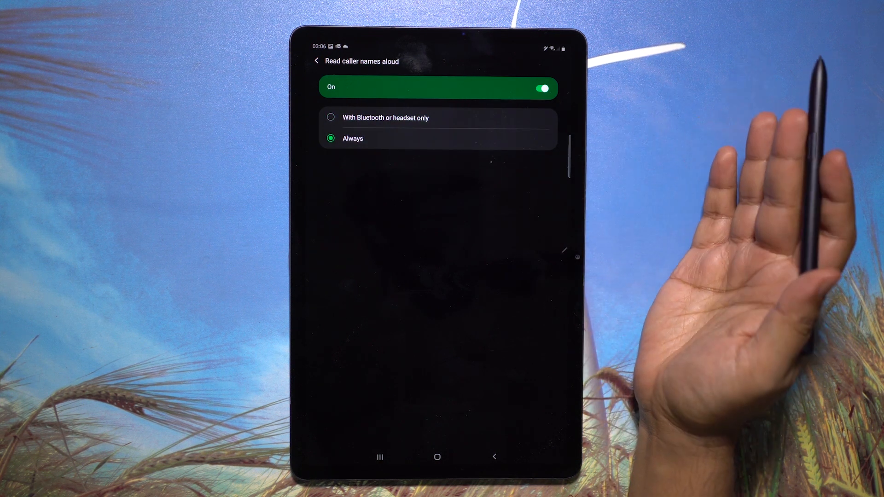
left_click(543, 88)
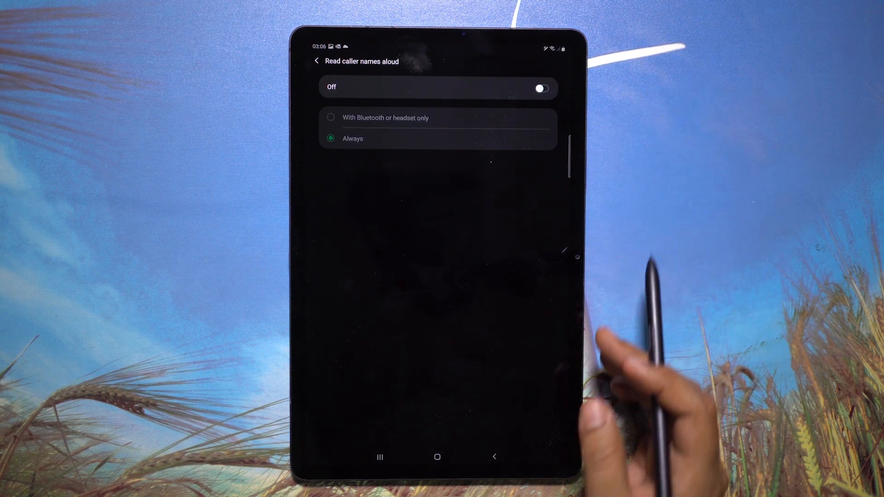
left_click(316, 61)
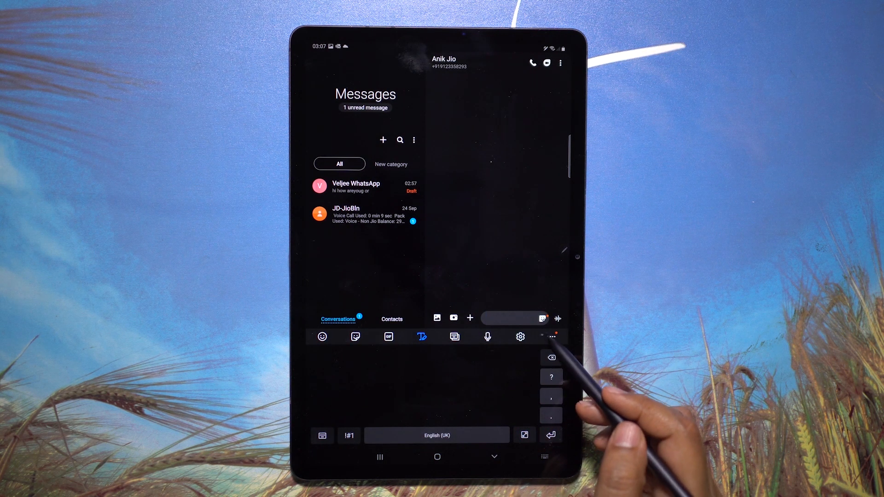
Step: Set up Samsung Pass from the keyboard toolbar and accept its terms
left_click(552, 336)
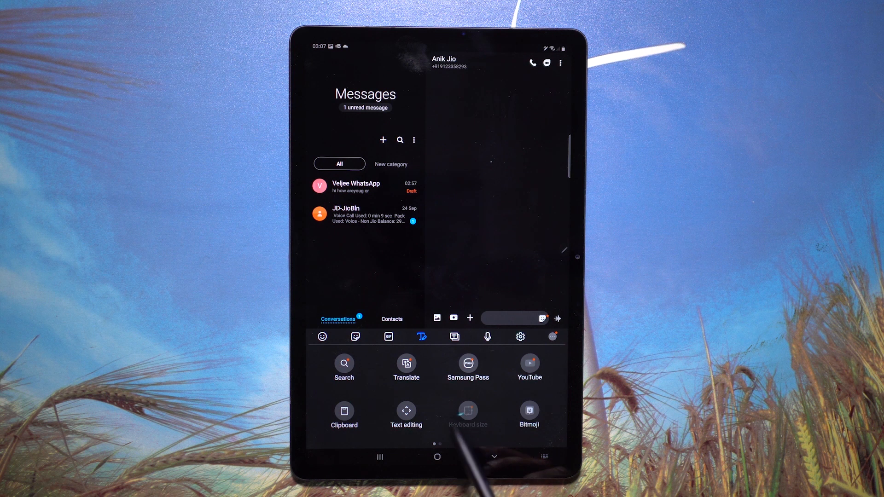
left_click(468, 364)
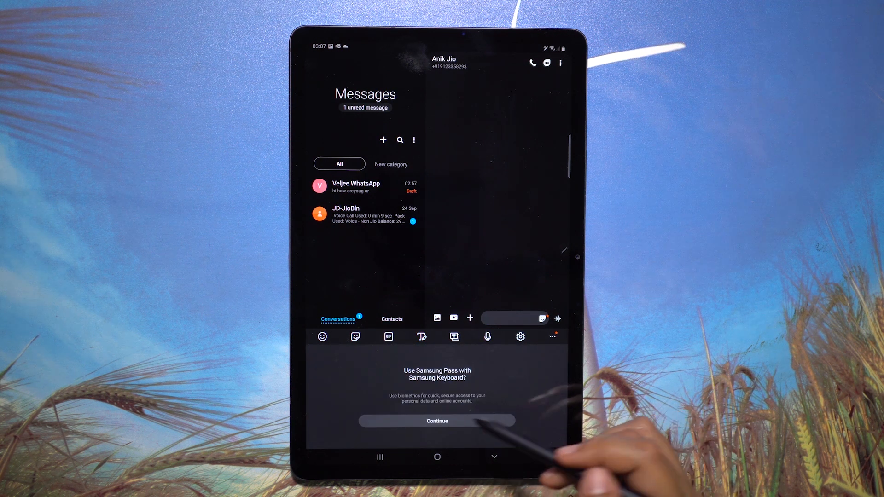
left_click(437, 421)
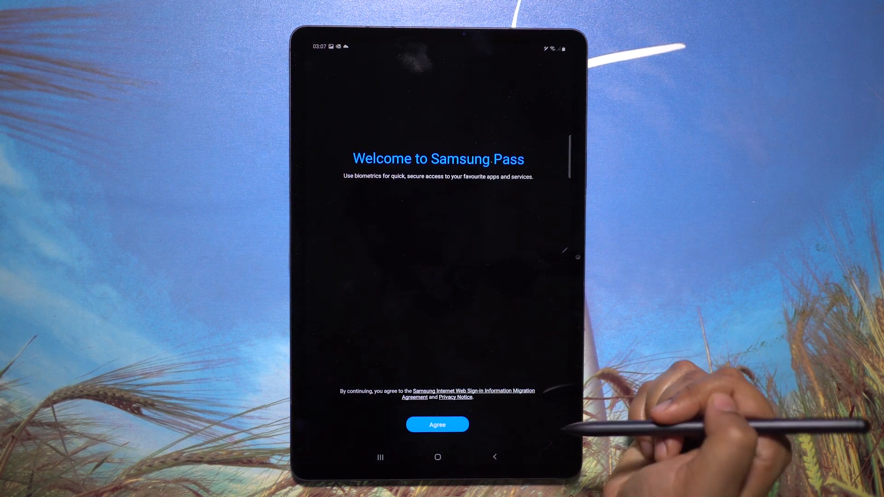
left_click(437, 424)
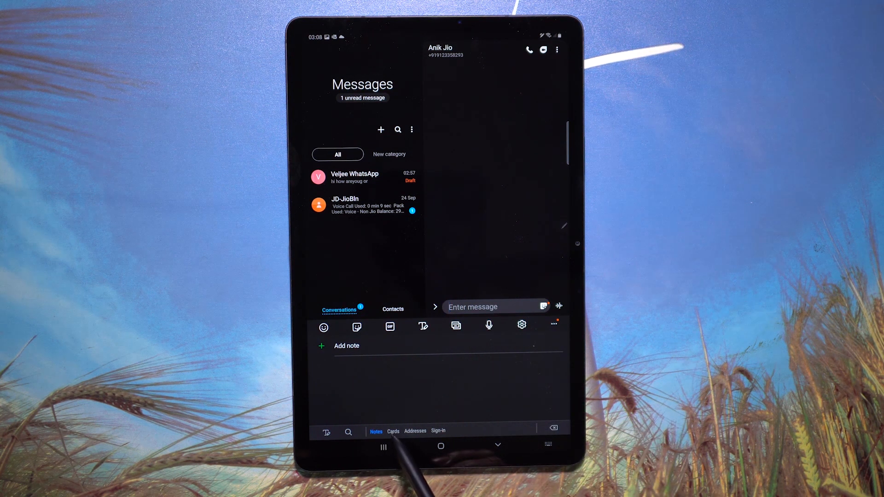
Step: Browse Samsung Pass saved cards and addresses, cancelling fingerprint verification, ending in handwriting input
left_click(393, 431)
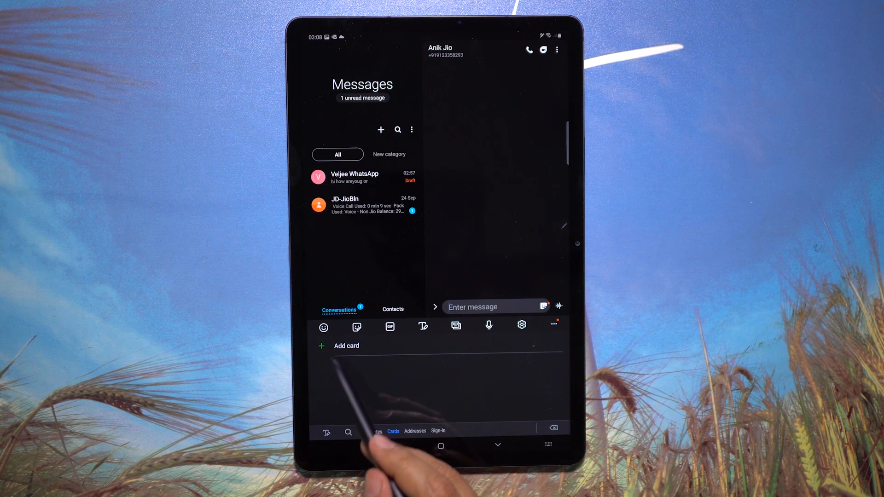
left_click(343, 346)
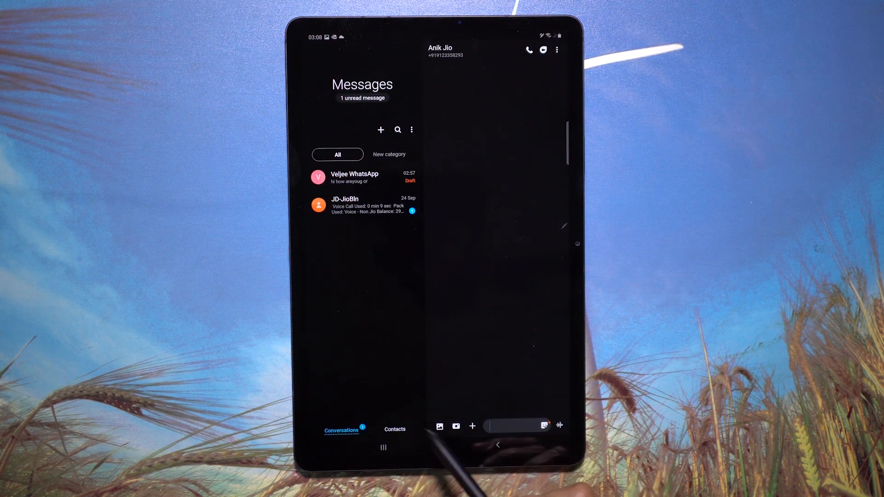
left_click(506, 426)
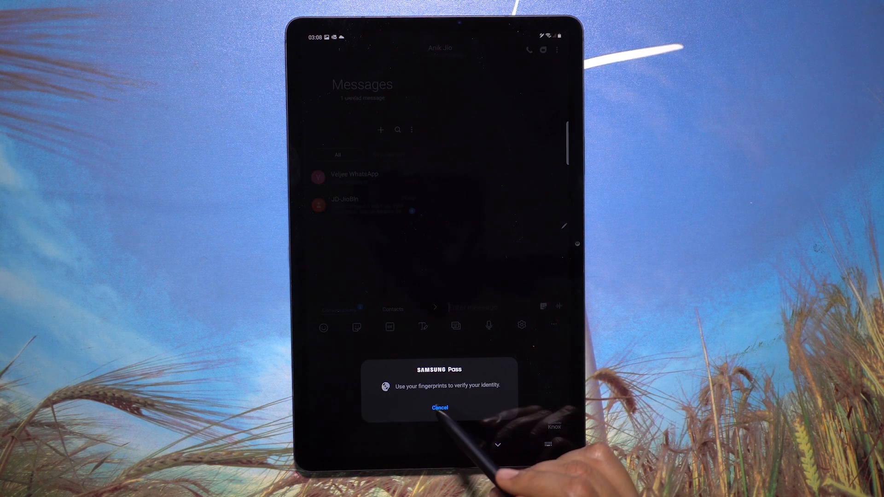
left_click(440, 407)
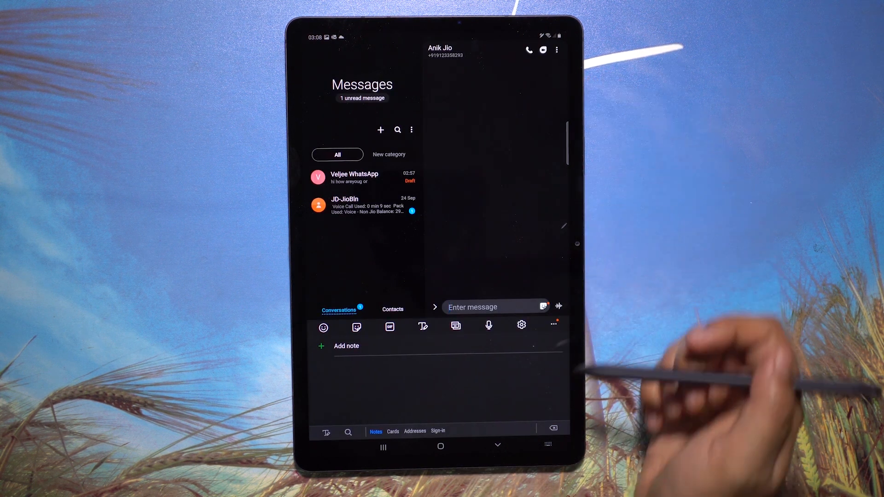
left_click(415, 431)
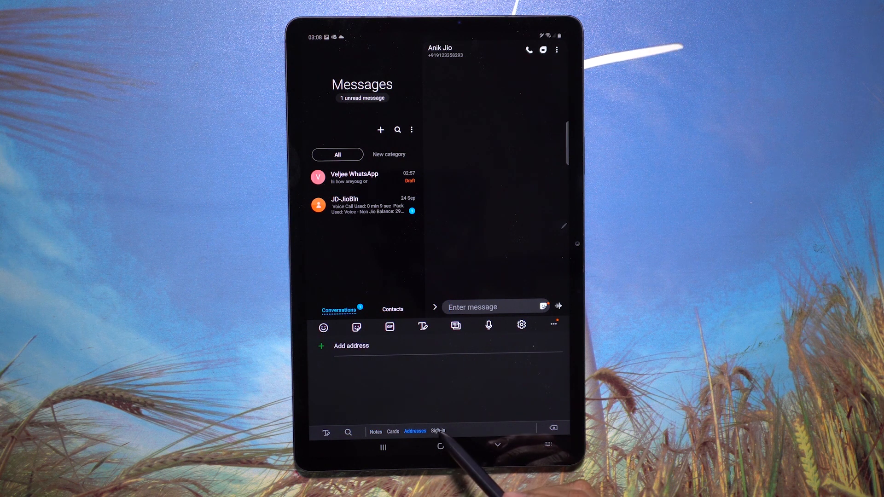
left_click(439, 432)
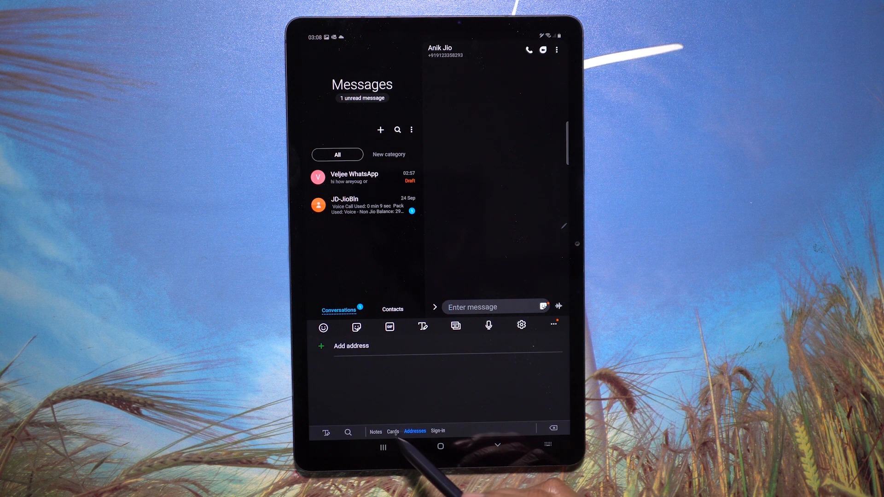
left_click(376, 431)
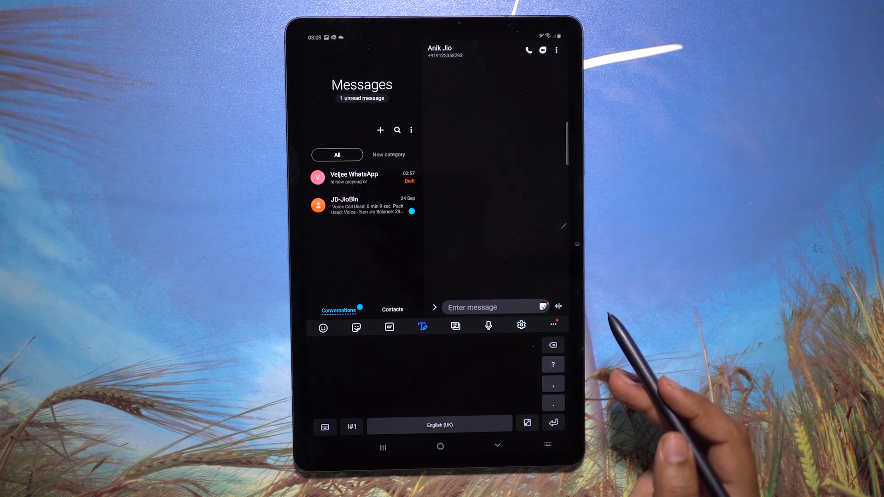
Step: Translate the handwritten phrase 'how are you?' into Bangla and insert it into the message
left_click(552, 325)
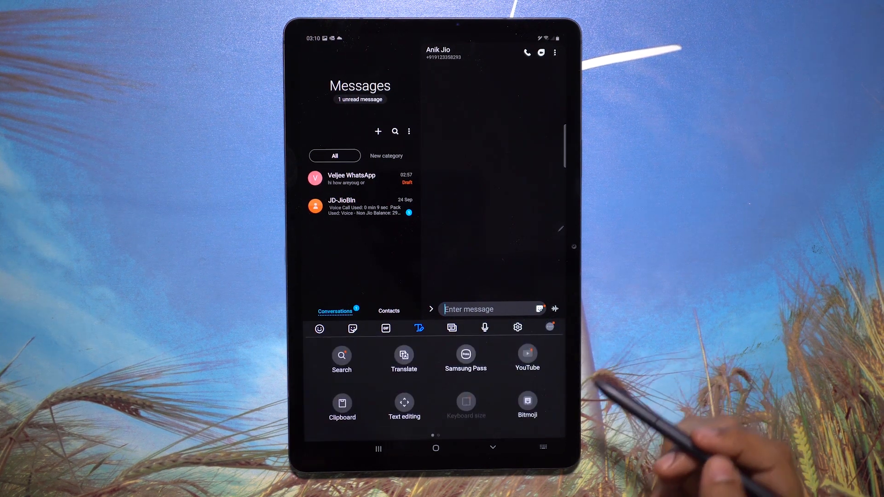
left_click(404, 356)
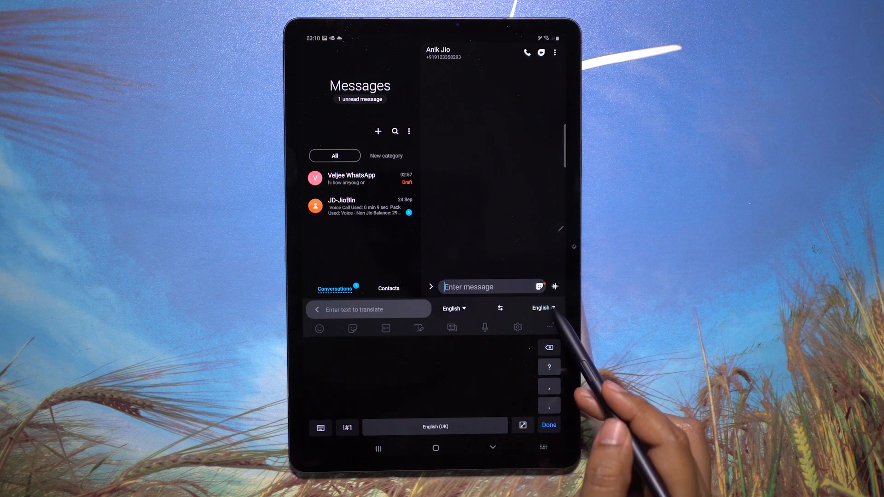
left_click(540, 308)
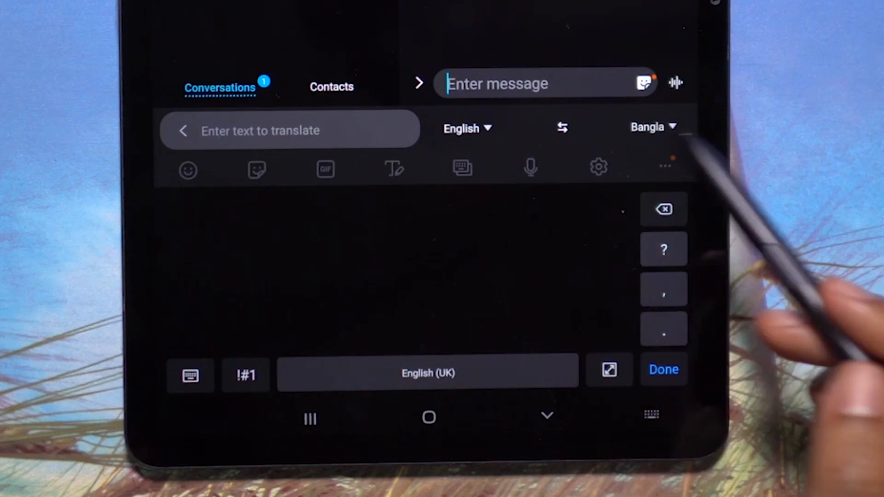
left_click_drag(265, 254, 302, 282)
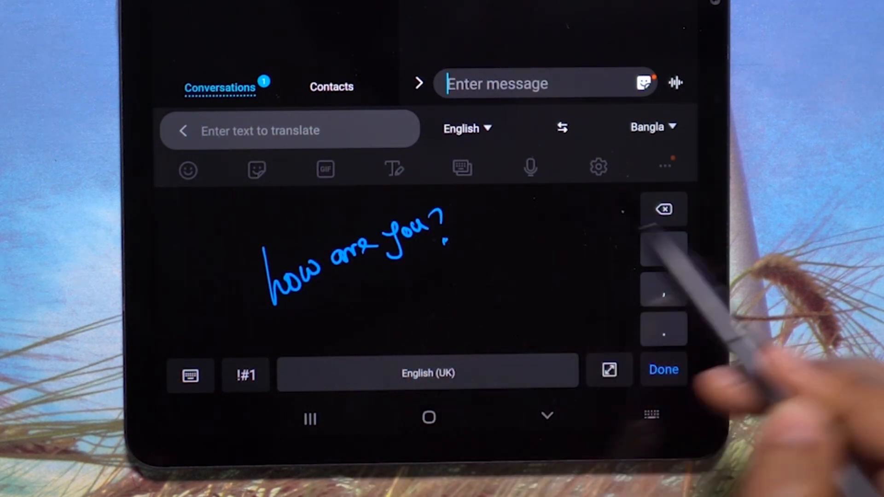
left_click(664, 369)
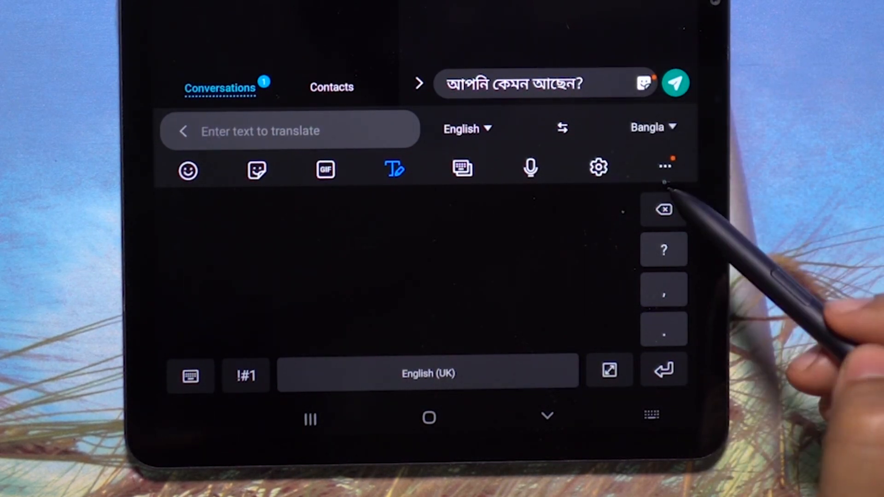
left_click(664, 167)
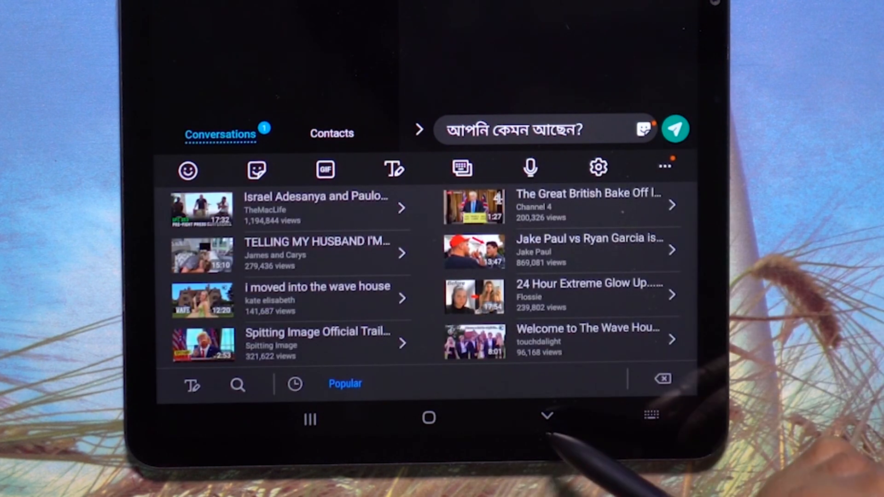
Step: Close the YouTube suggestions panel, keeping the Bangla message in the field
left_click(395, 169)
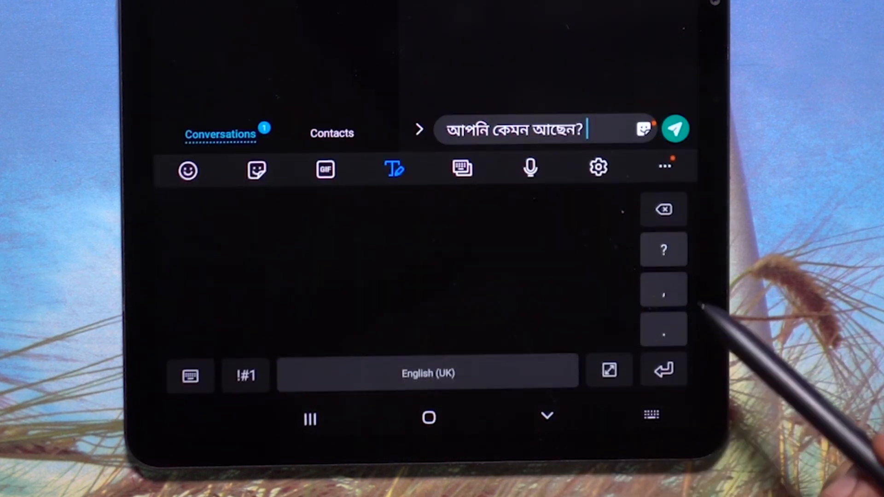
left_click(461, 169)
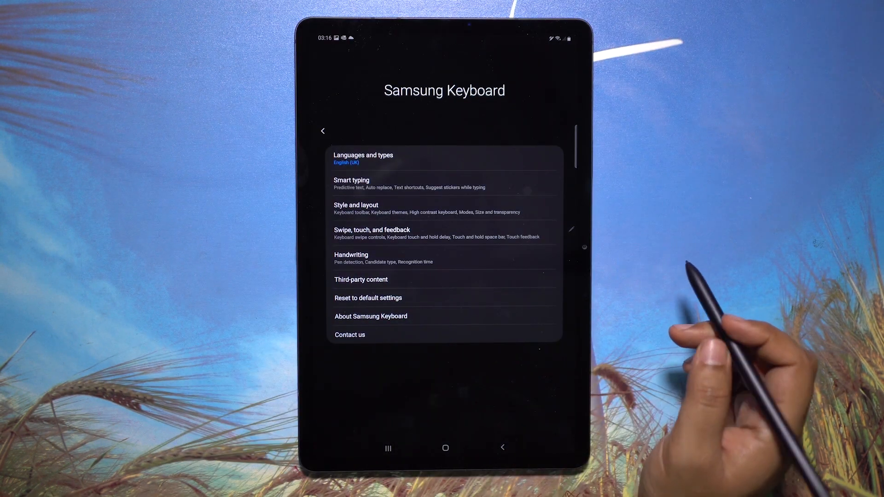
Step: View the Keyboard swipe controls under Swipe, touch, and feedback
left_click(372, 229)
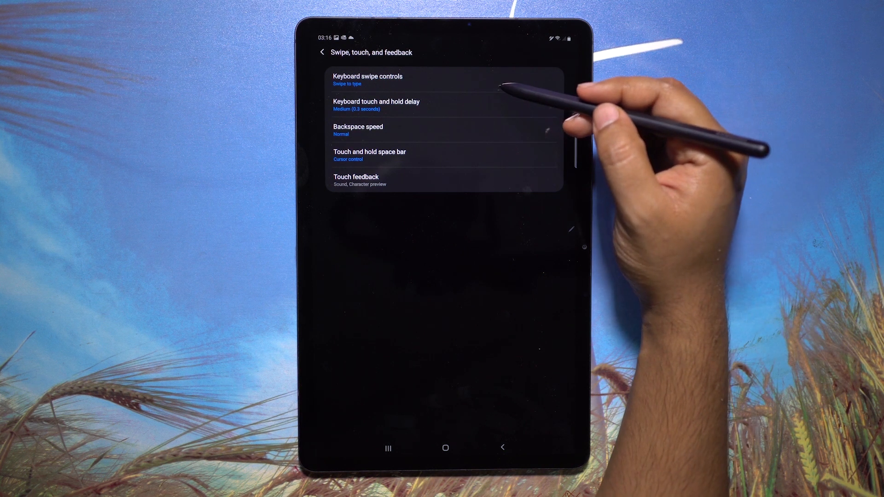
left_click(367, 76)
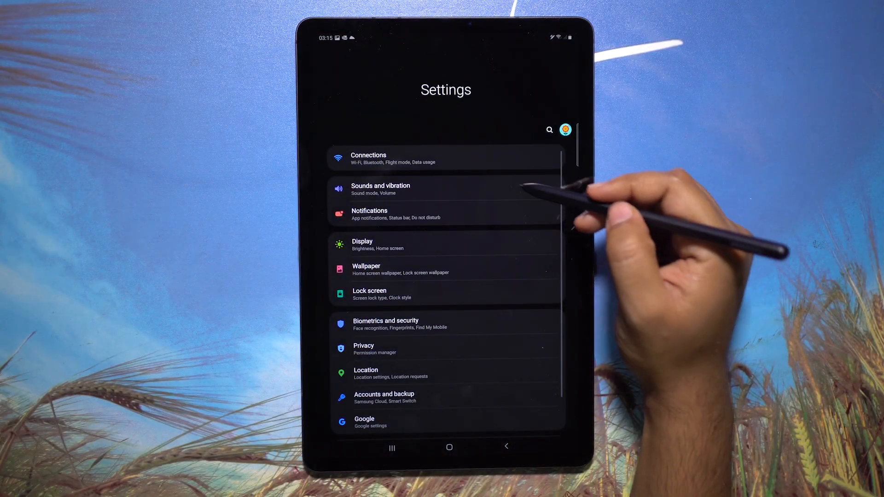
Step: Enable Temporary mute, browse its durations and cancel Custom, then set Sound mode
left_click(380, 188)
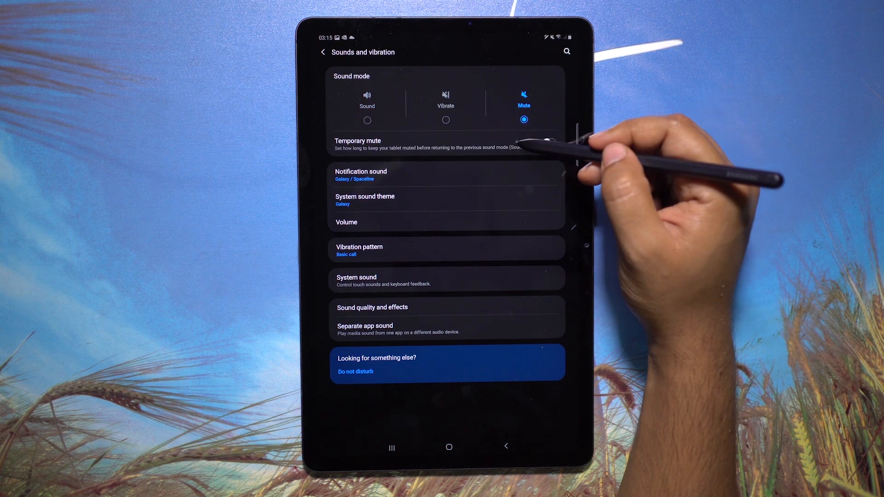
left_click(549, 146)
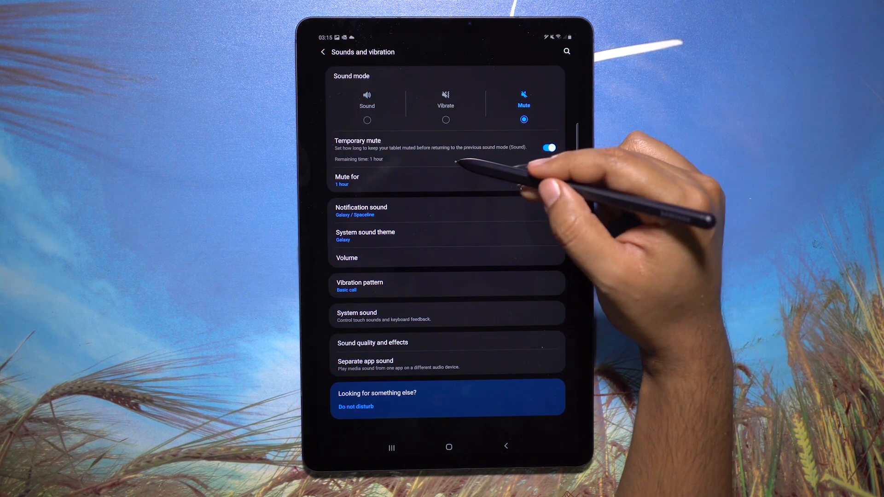
left_click(344, 181)
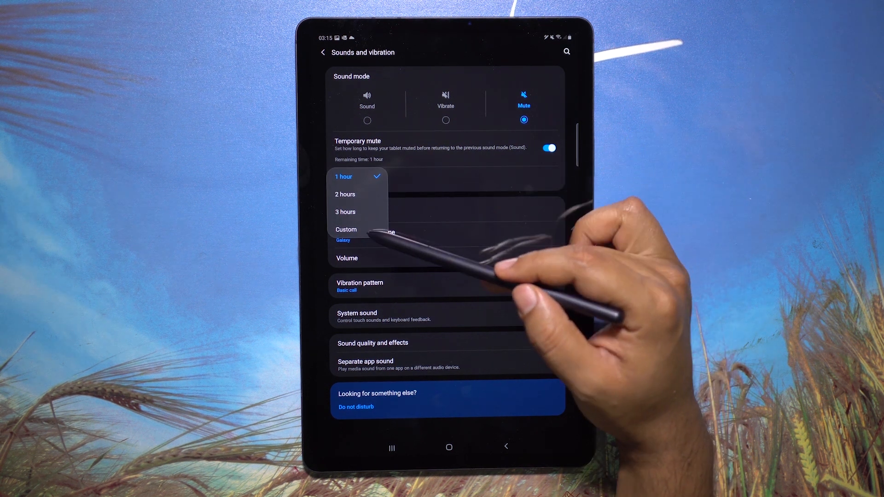
left_click(346, 230)
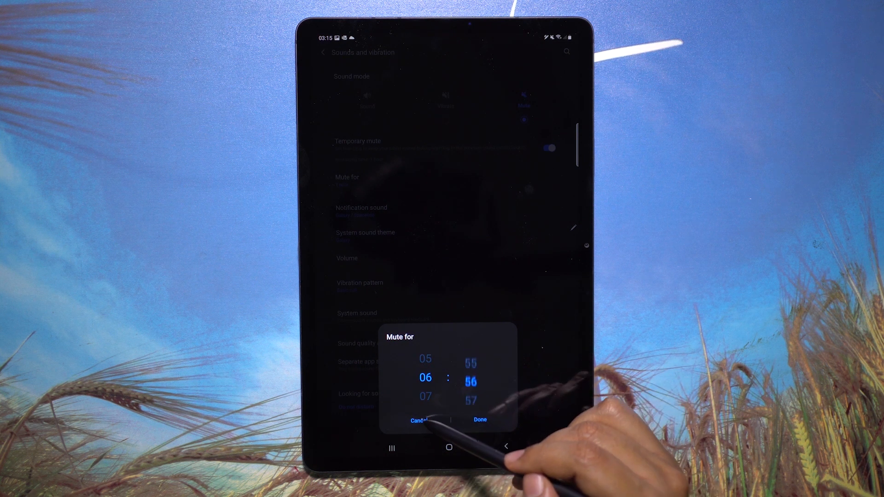
left_click(479, 420)
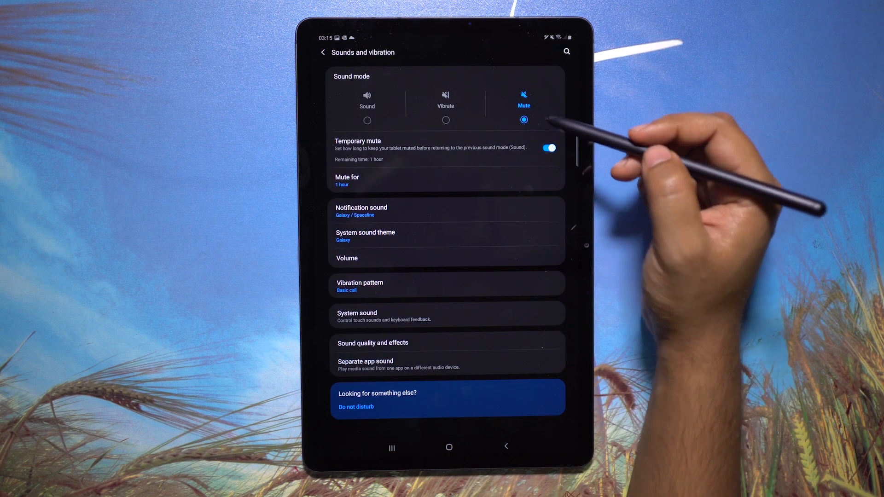
left_click(367, 101)
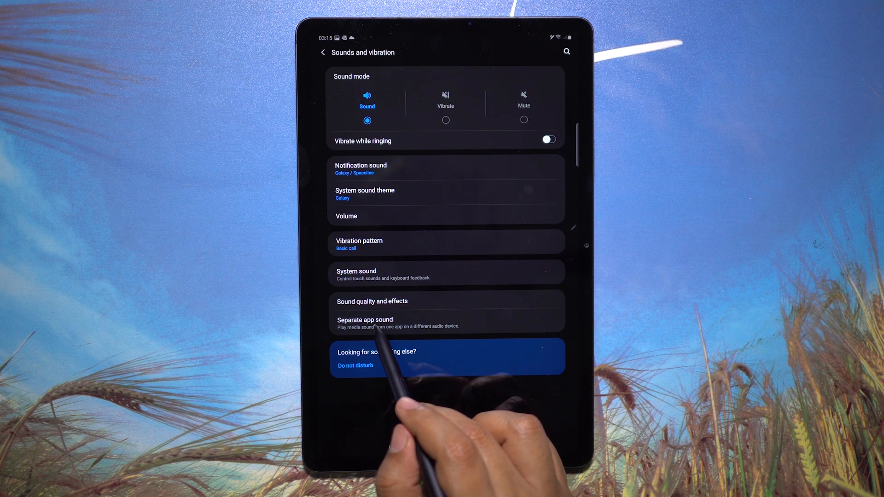
Step: Turn on Separate app sound for YouTube and view audio devices without choosing one
left_click(365, 319)
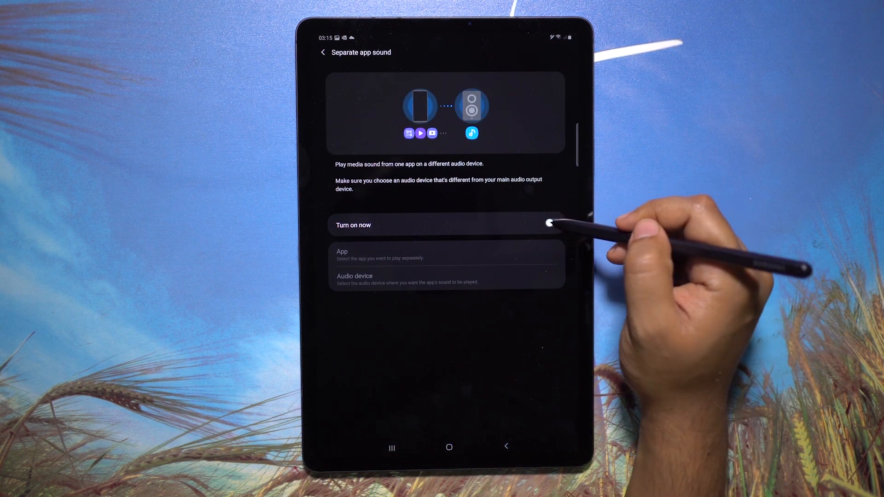
left_click(551, 223)
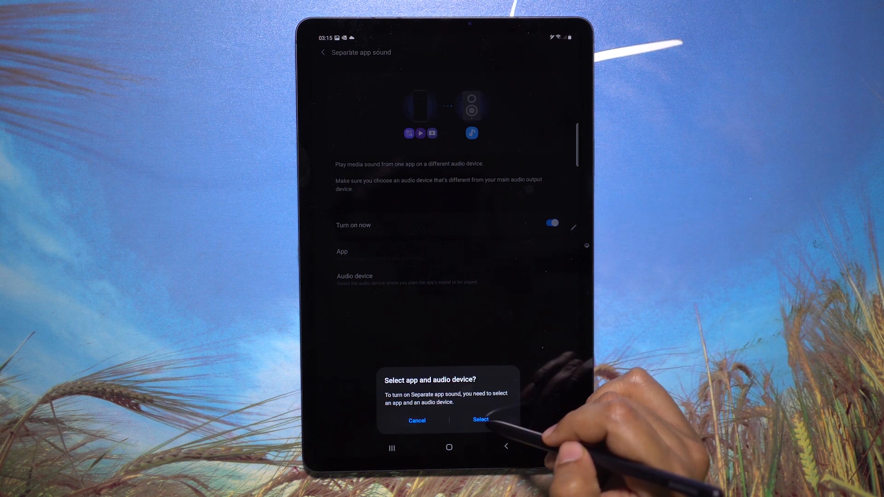
left_click(480, 419)
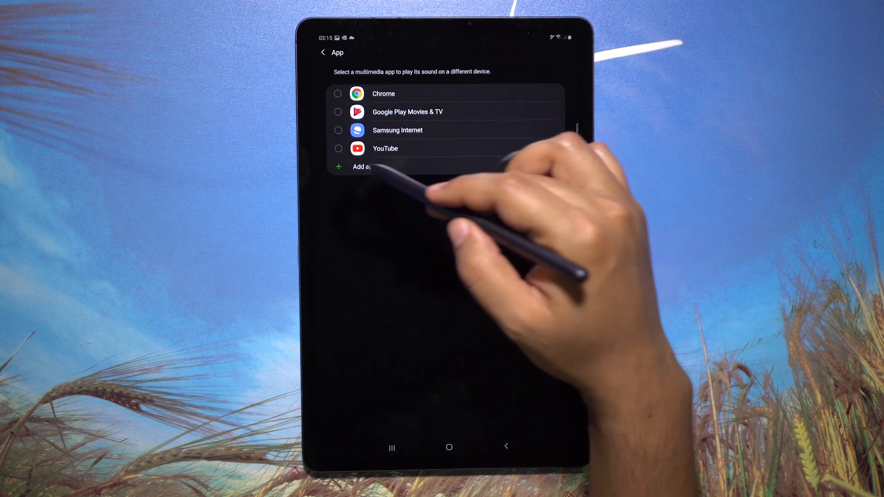
left_click(338, 148)
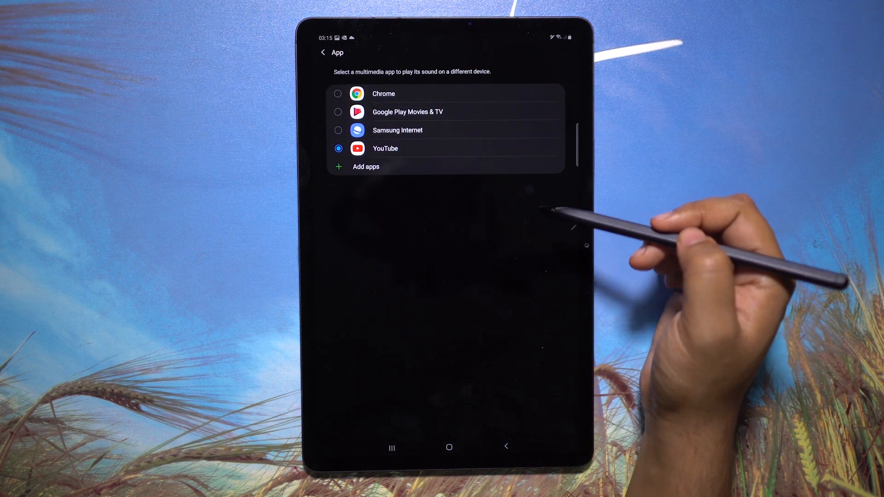
left_click(385, 148)
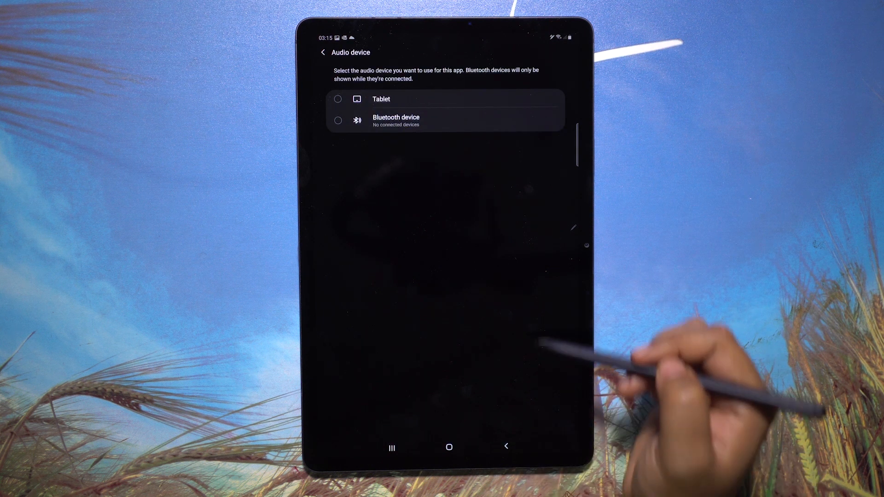
left_click(338, 120)
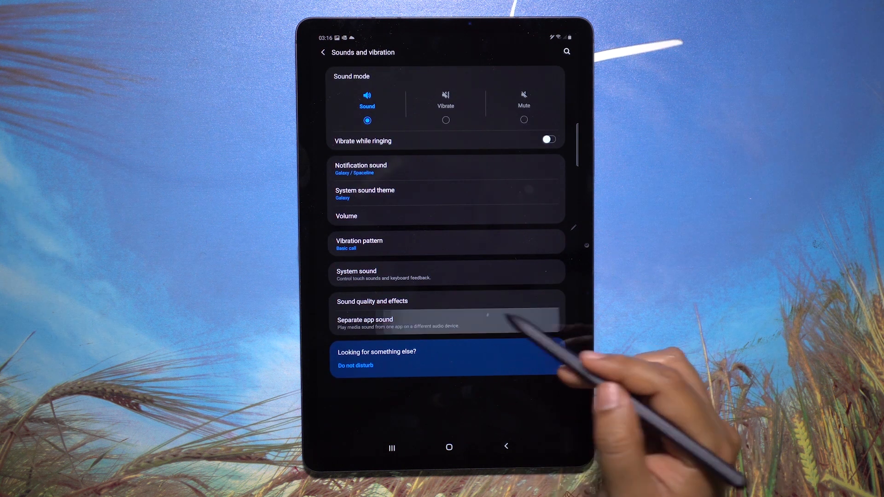
left_click(366, 323)
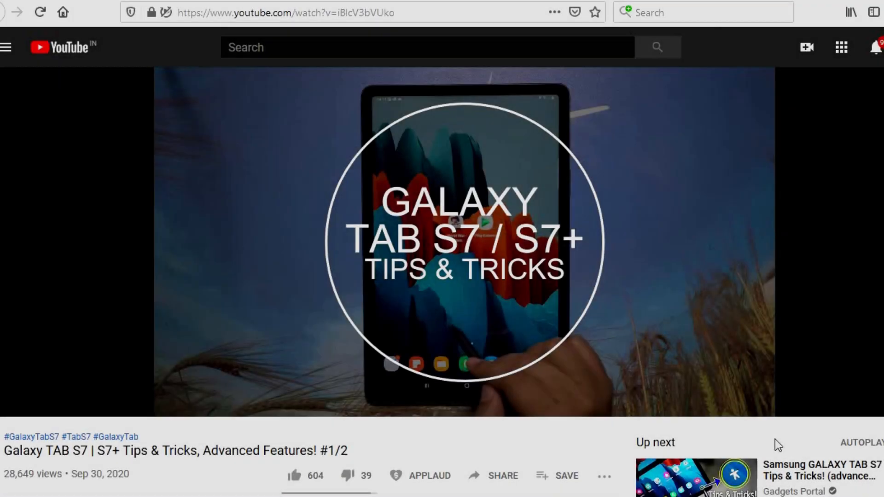
Step: Scroll the tablet tips video and open its APPLAUD options for Gadgets Portal
scroll("down", 3)
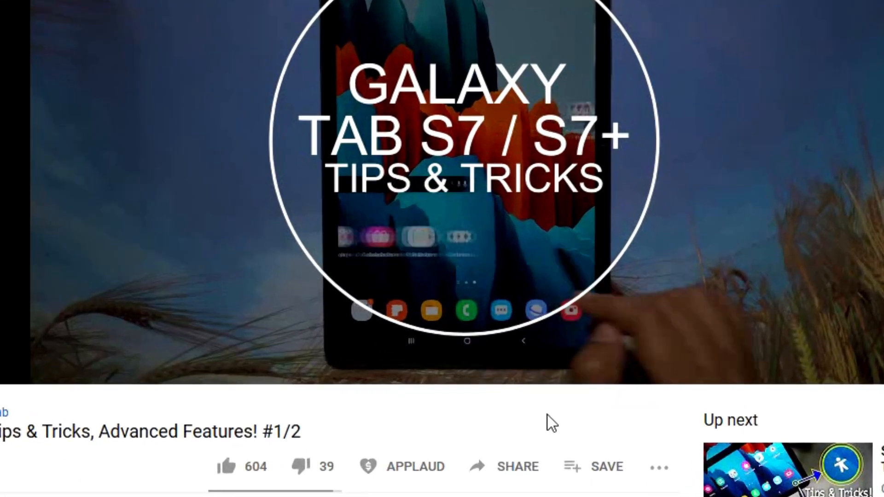
mouse_move(391, 465)
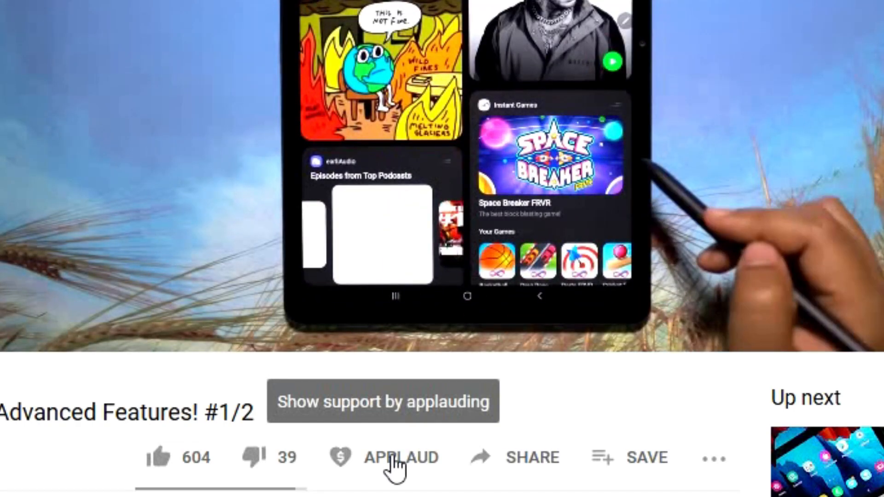
left_click(399, 458)
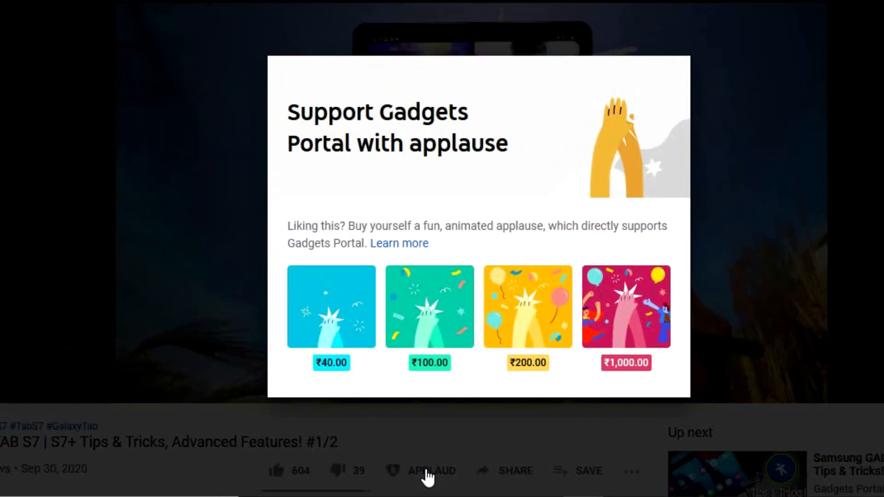